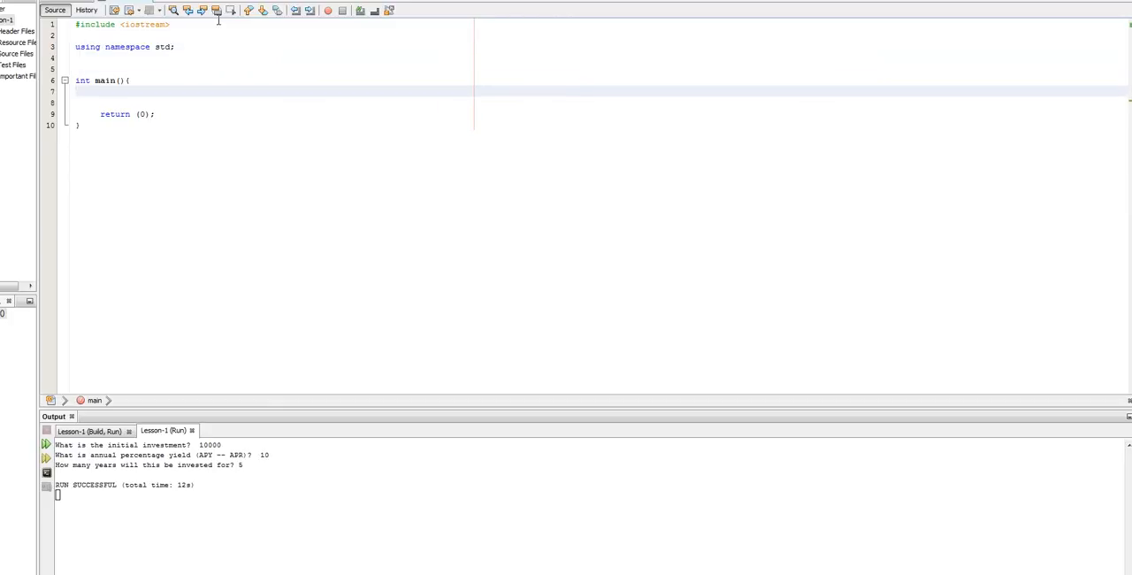
# Step: Write the declaration double x=1.7356, y = 2.337; on a new line inside main
pyautogui.press('enter')
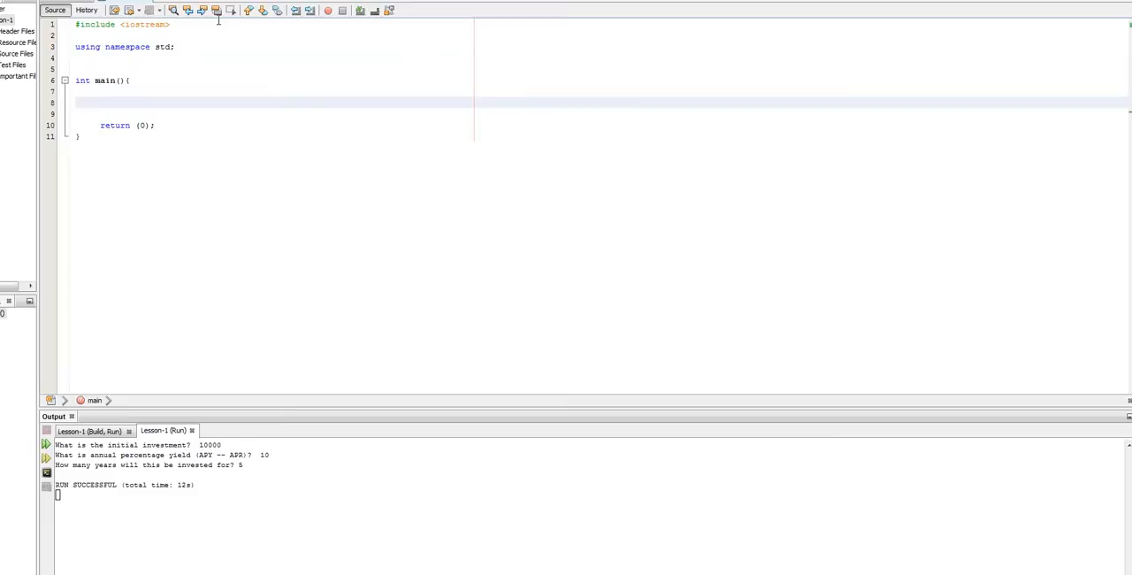
pyautogui.write('double')
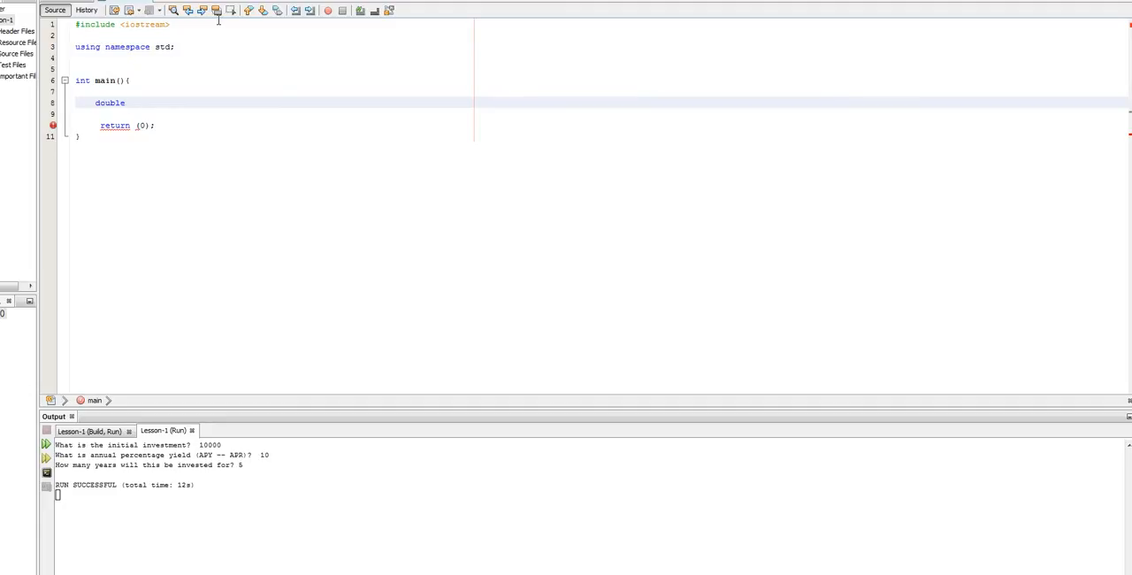
pyautogui.write('x')
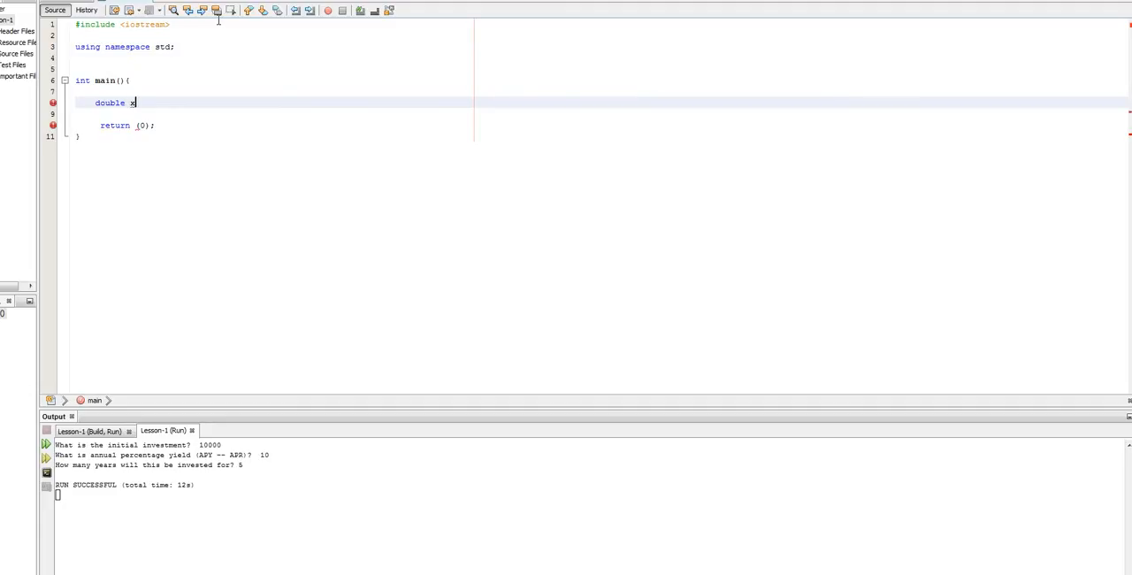
pyautogui.write('=1.7')
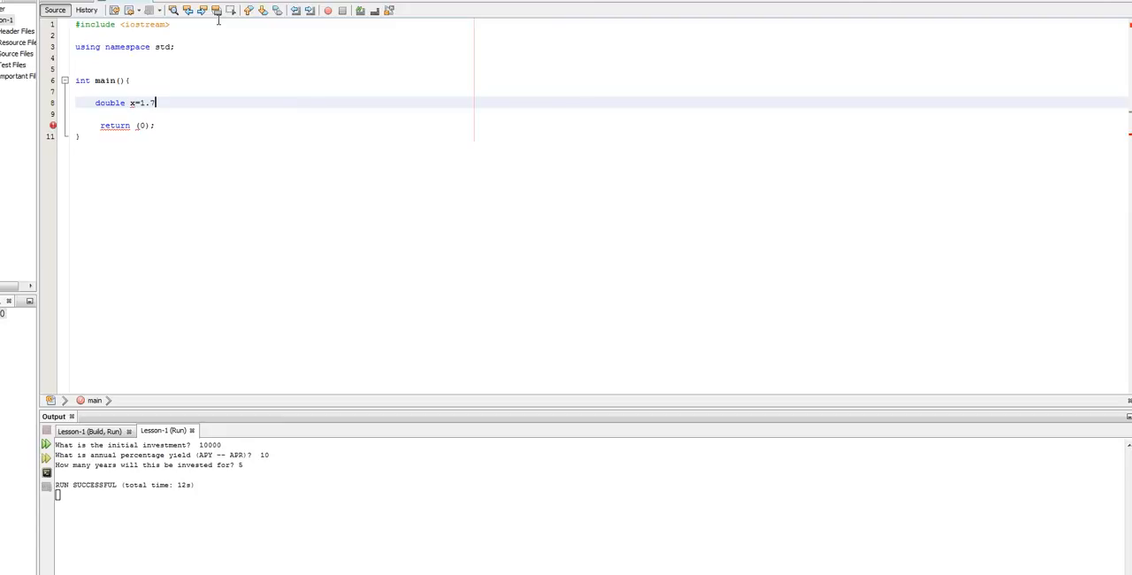
pyautogui.write('356')
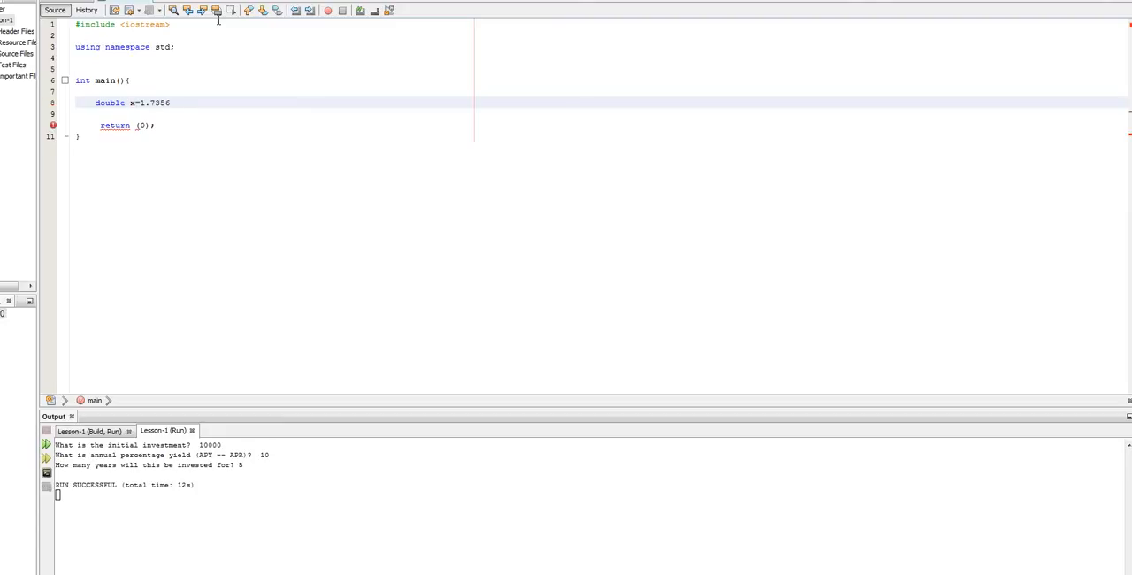
pyautogui.write(', y')
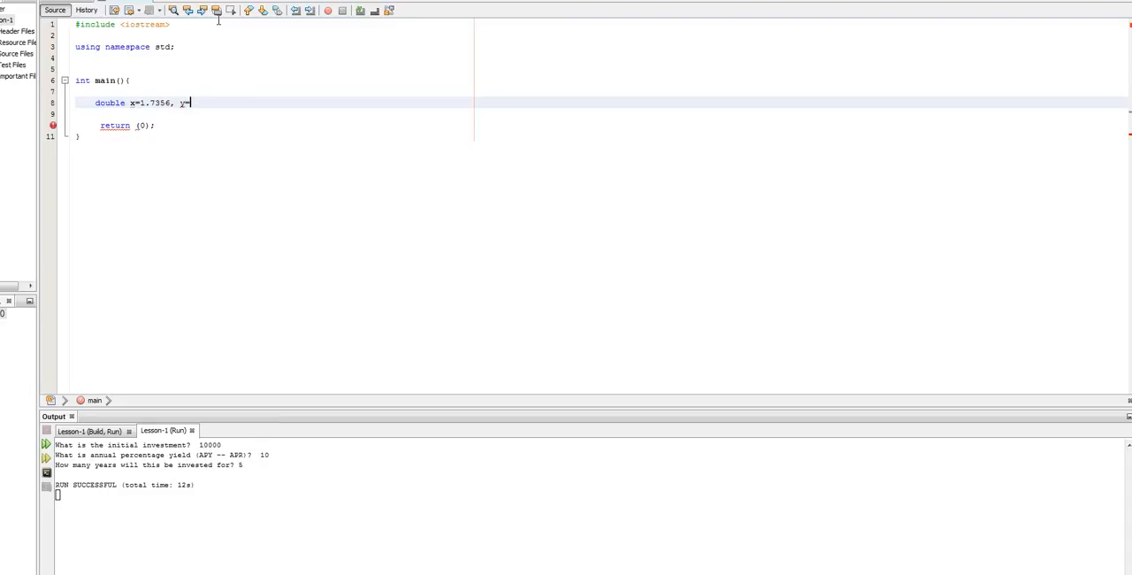
pyautogui.write('=')
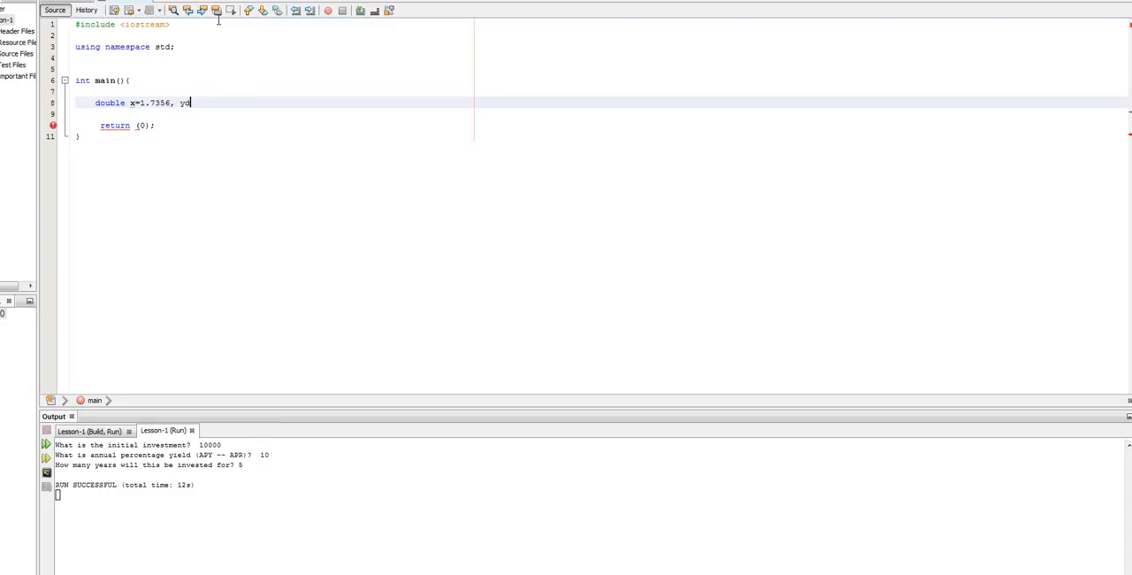
pyautogui.press('backspace')
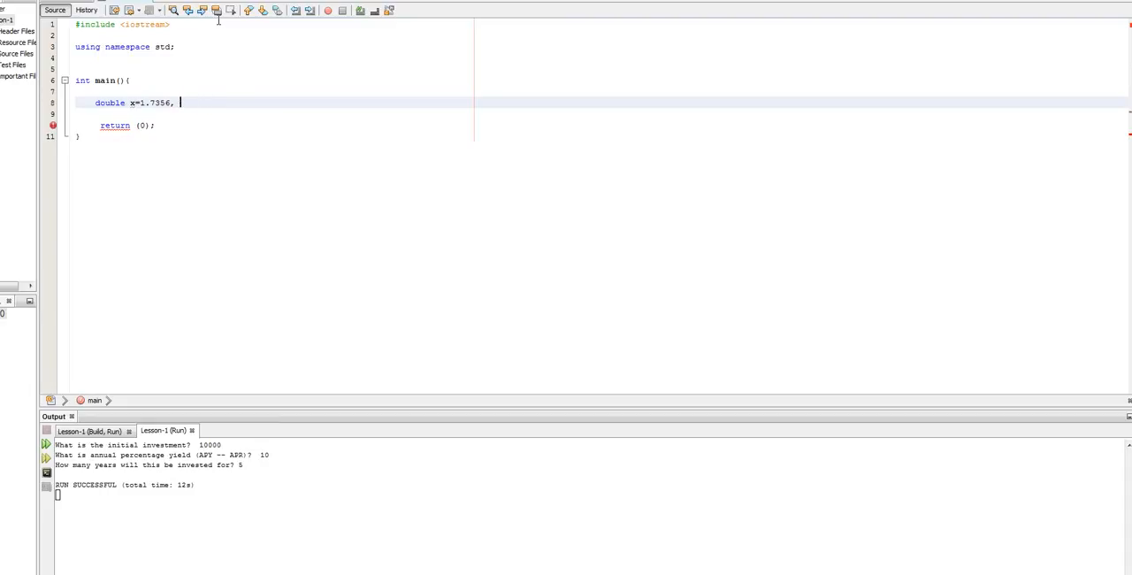
pyautogui.write('y =')
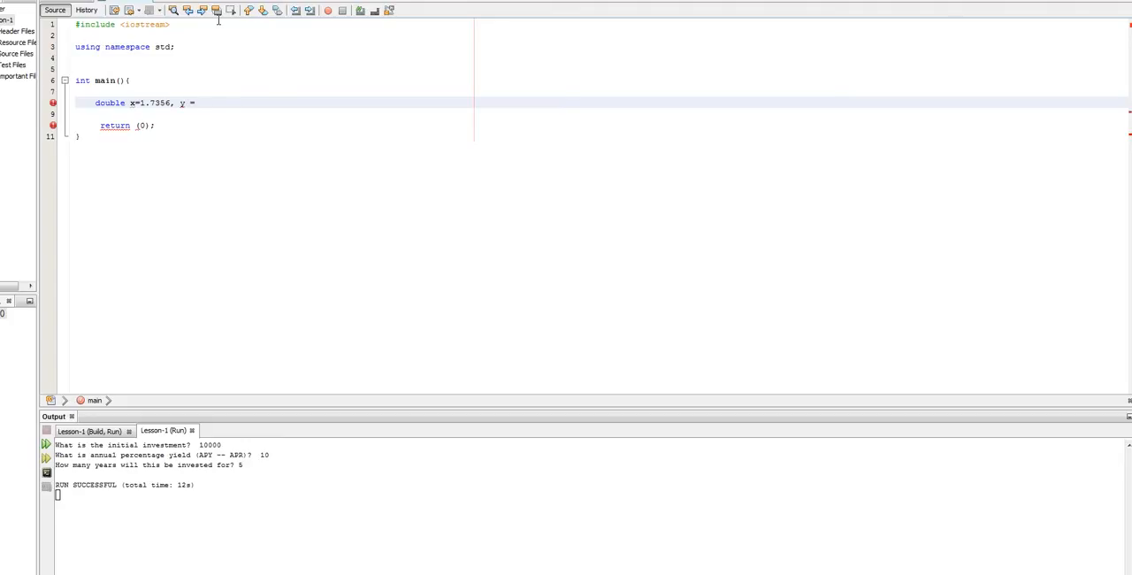
pyautogui.write('2')
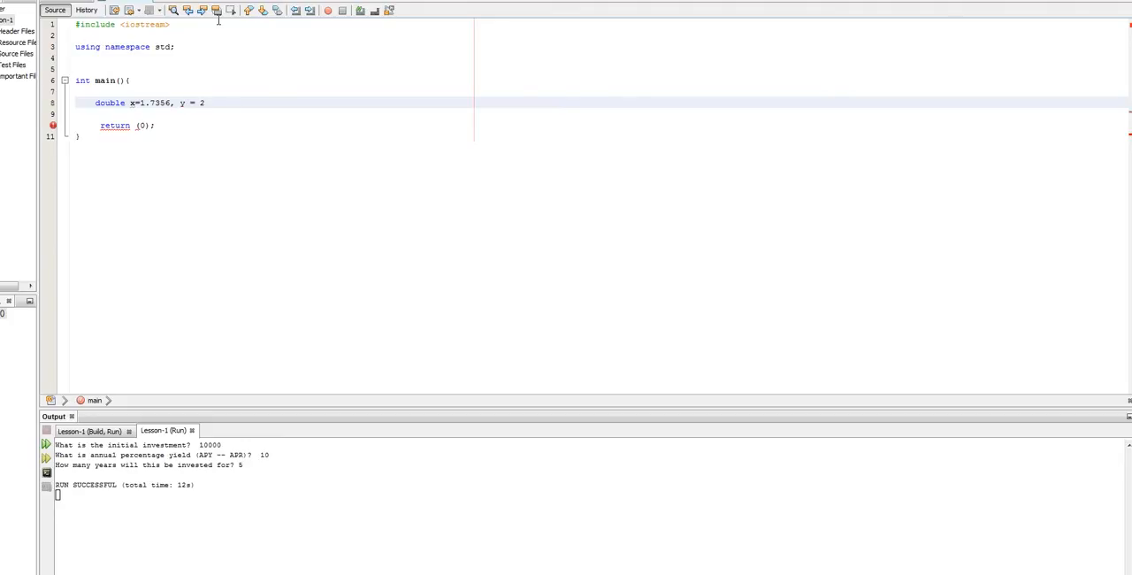
pyautogui.write('.337')
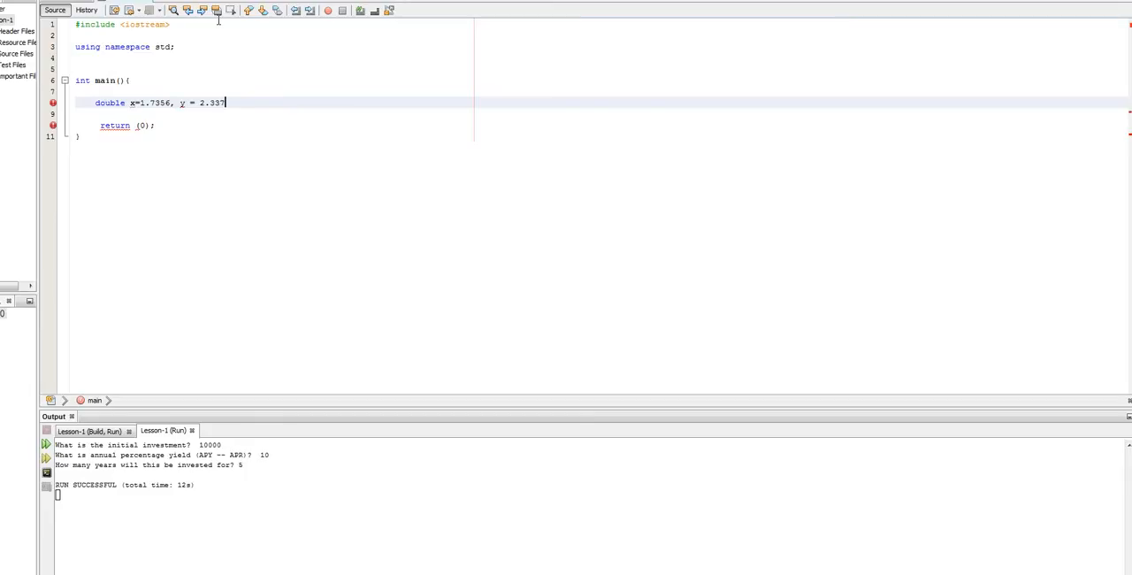
pyautogui.write(';')
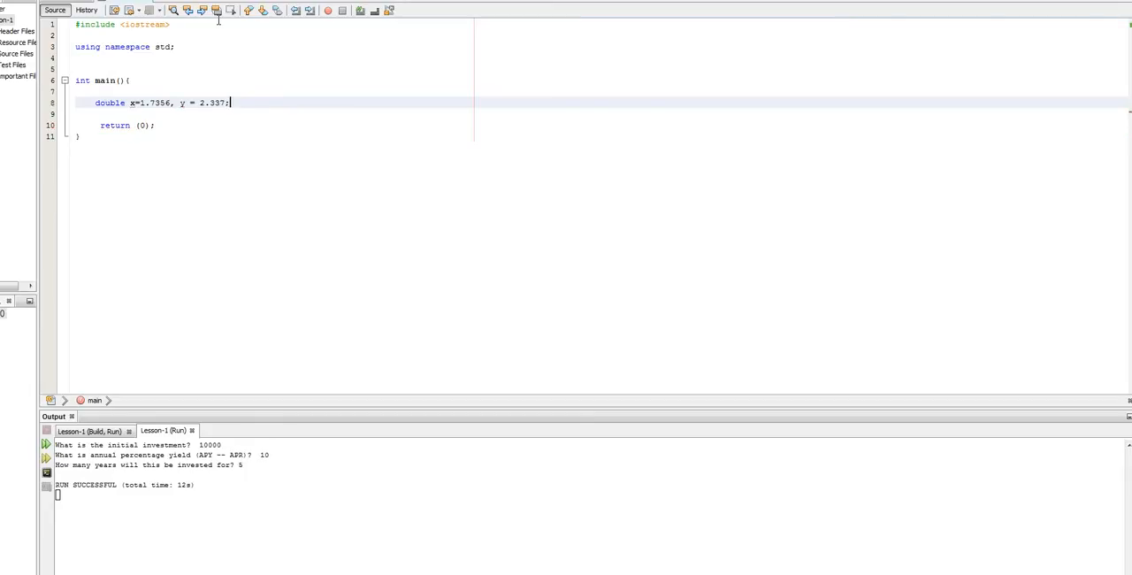
pyautogui.press('enter')
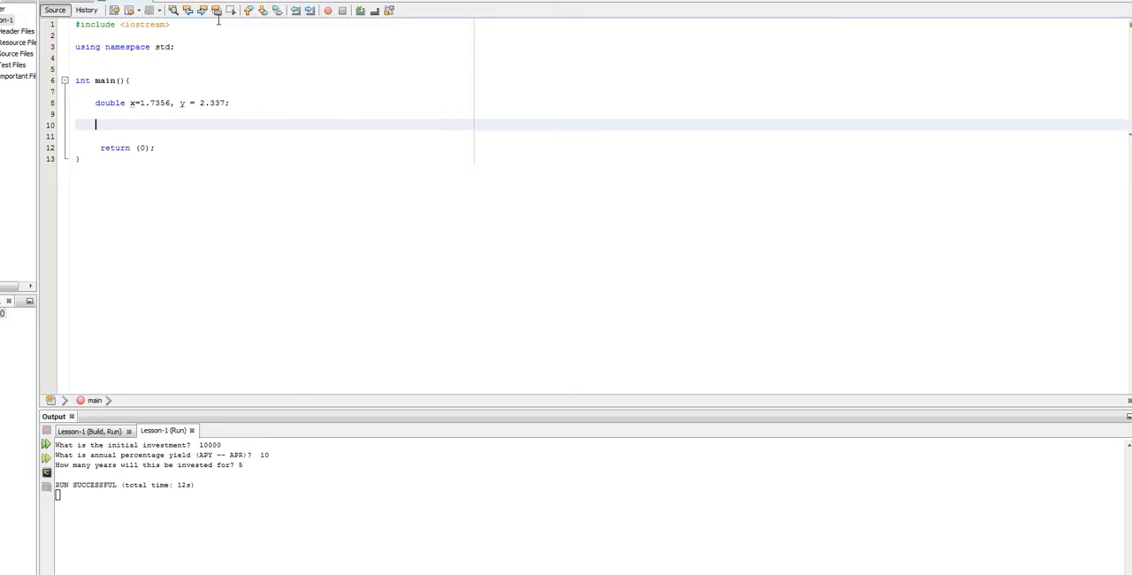
# Step: Add the output statement cout << (x*y); below the declaration
pyautogui.write('cout')
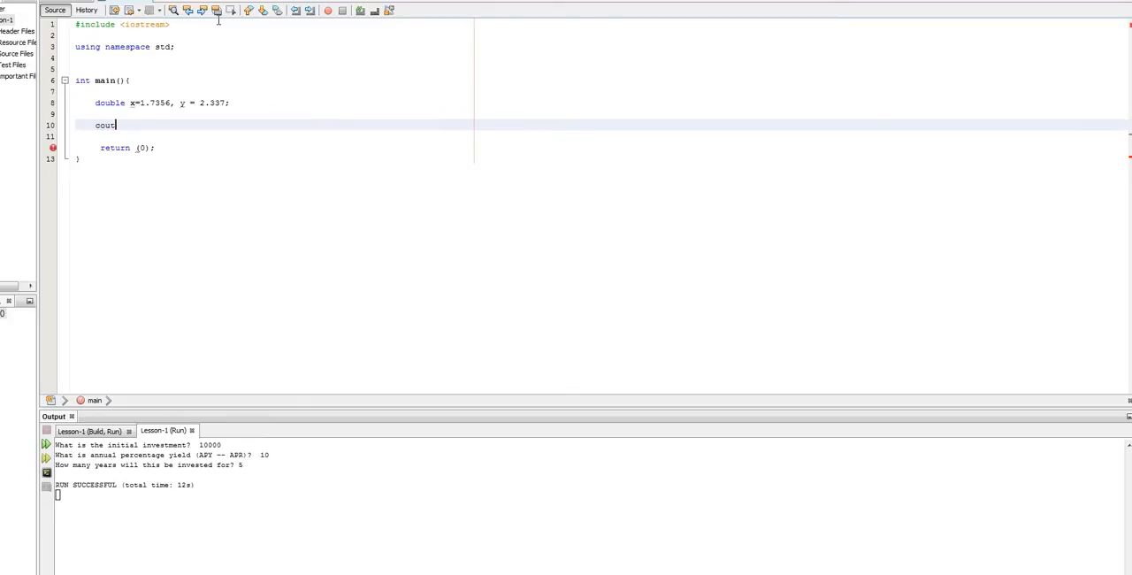
pyautogui.write('<<')
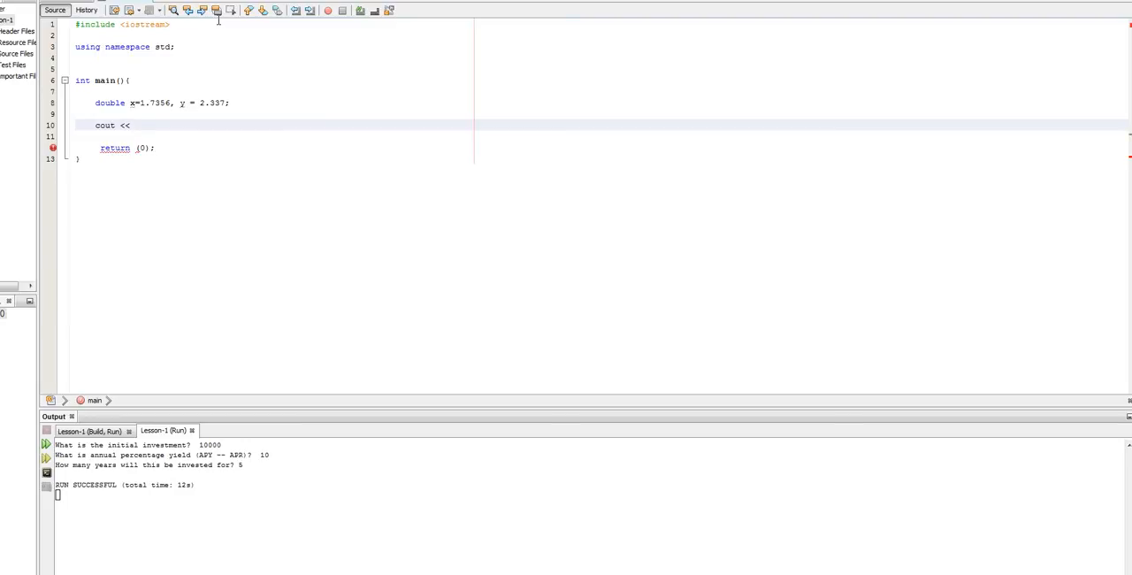
pyautogui.write('(x*y)')
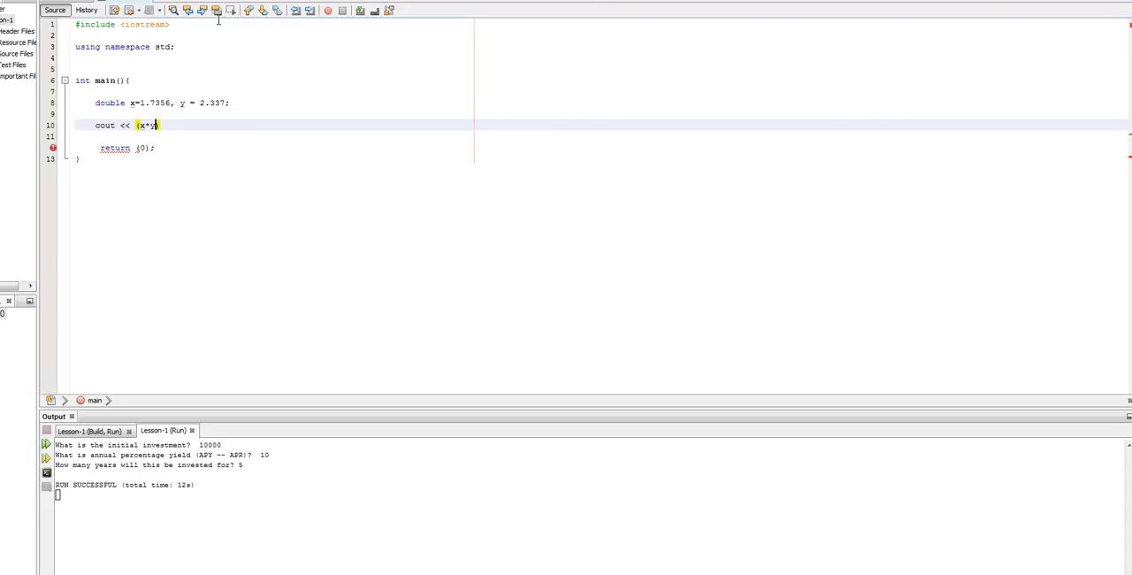
pyautogui.write(';')
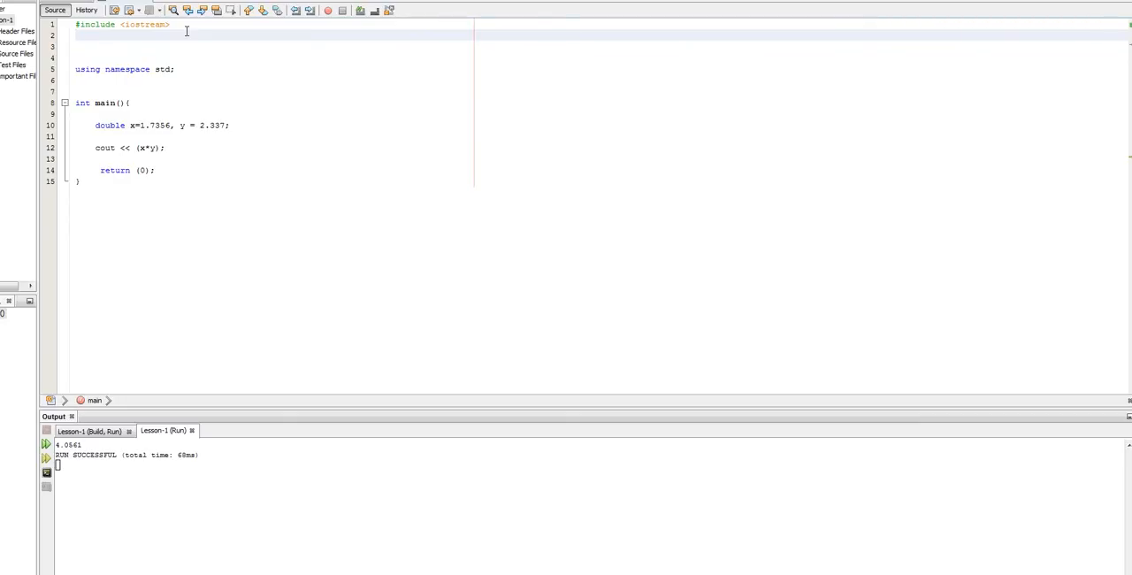
# Step: Add #include <iomanip> beneath the iostream include
pyautogui.write('#include <')
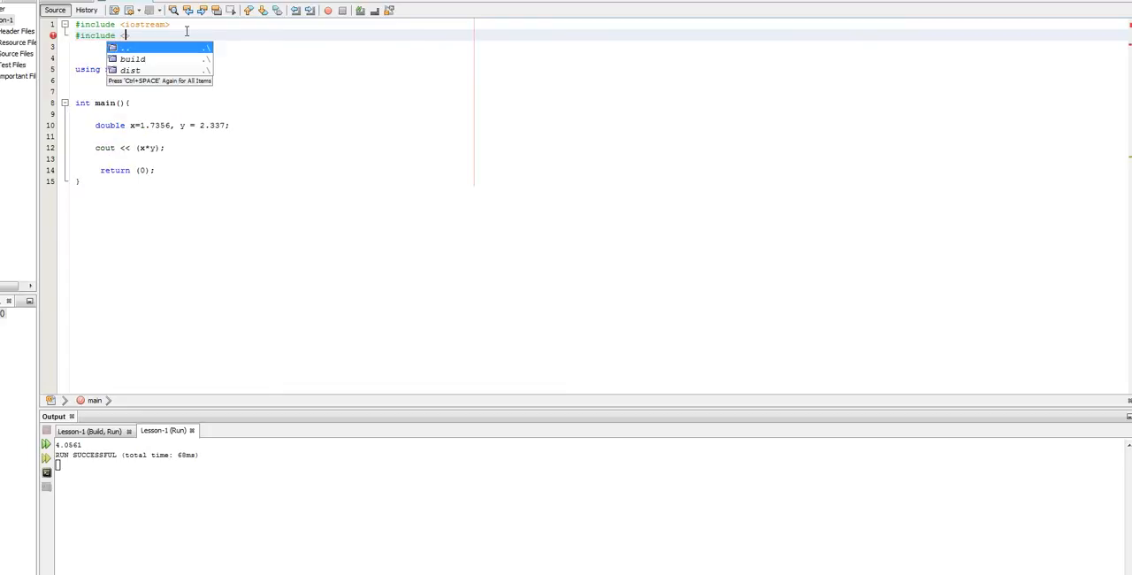
pyautogui.write('iomanip>')
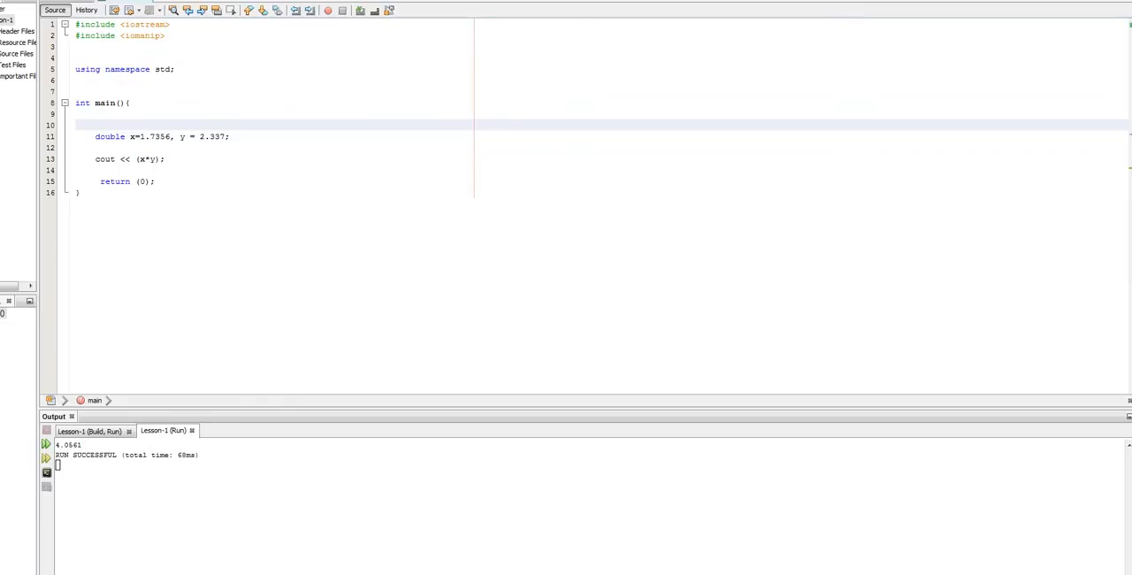
pyautogui.moveTo(181, 144)
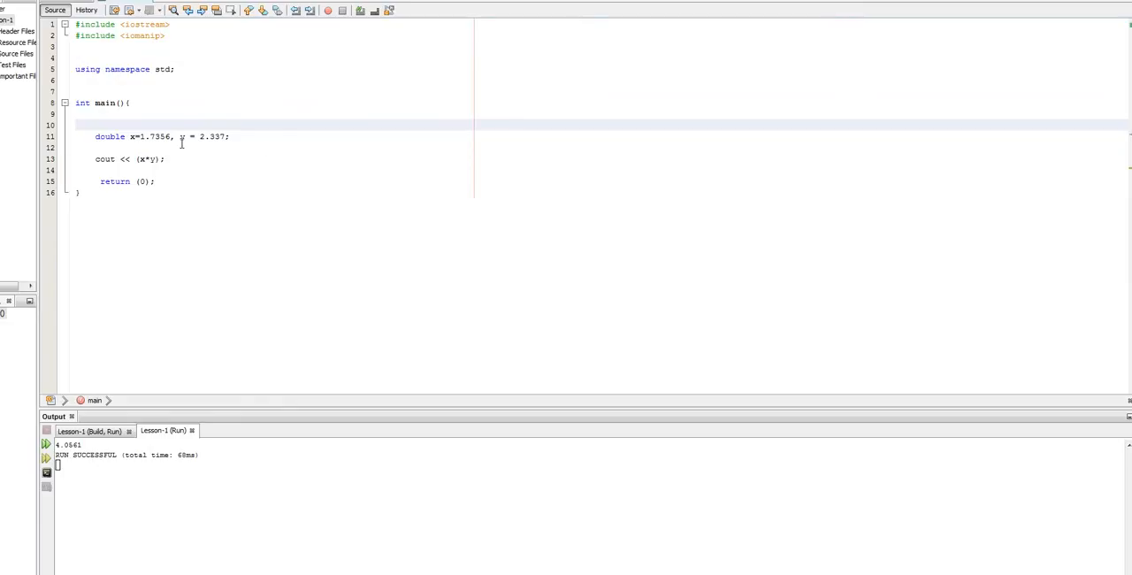
pyautogui.moveTo(177, 127)
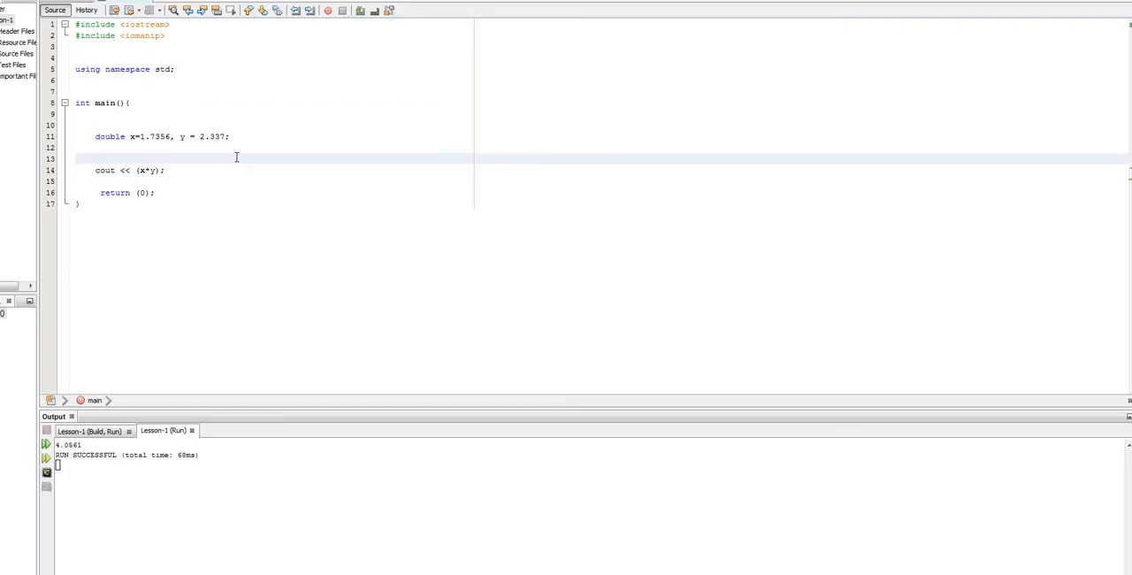
# Step: Start a new output line reading cout << setiosflags(ios:: on line 13
pyautogui.write('cout <<')
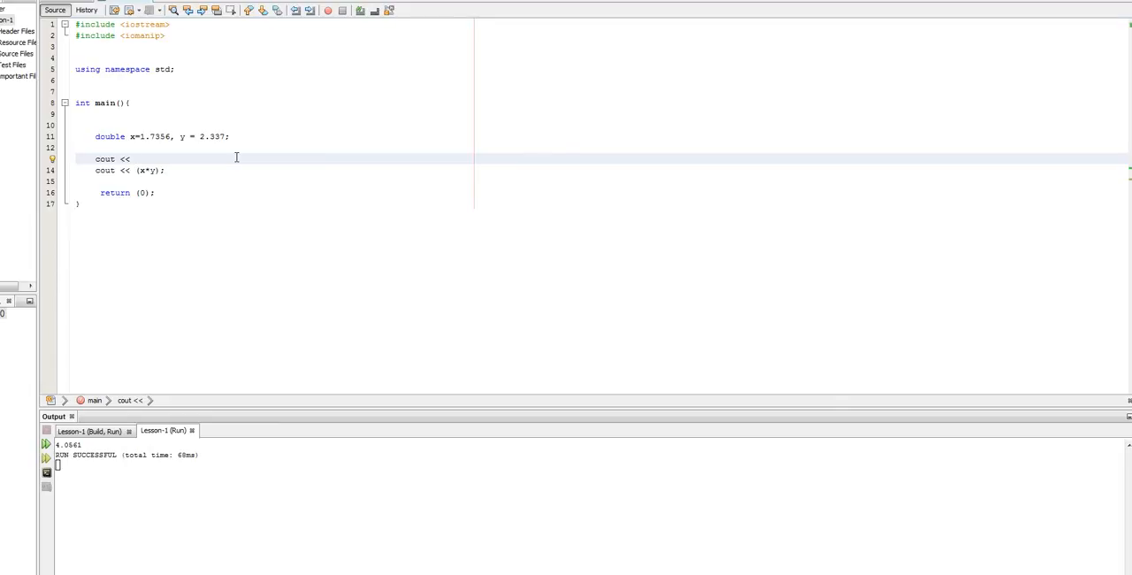
pyautogui.click(134, 159)
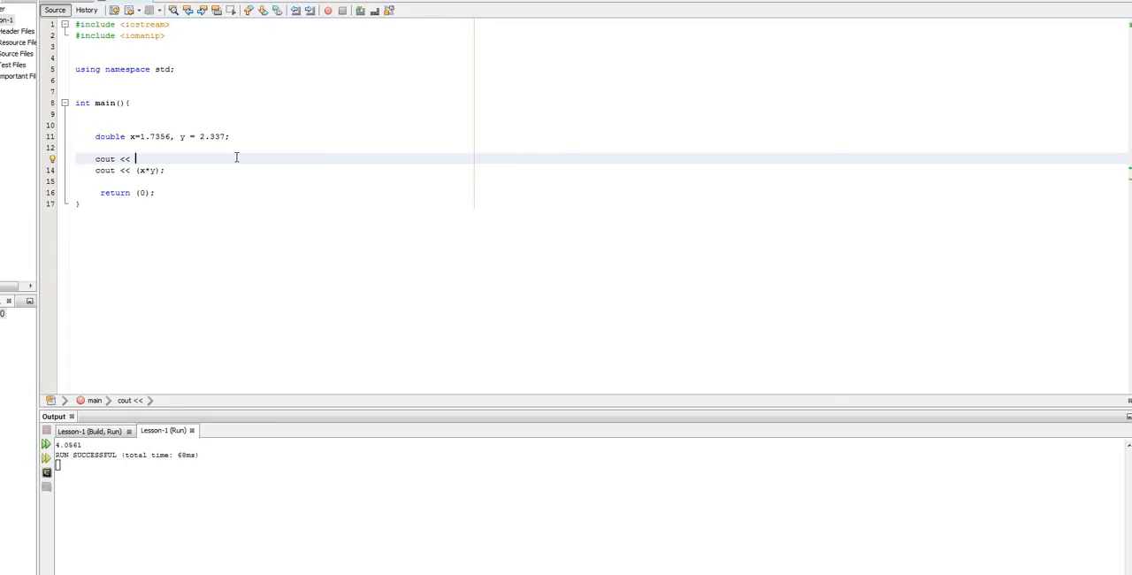
pyautogui.write('setios')
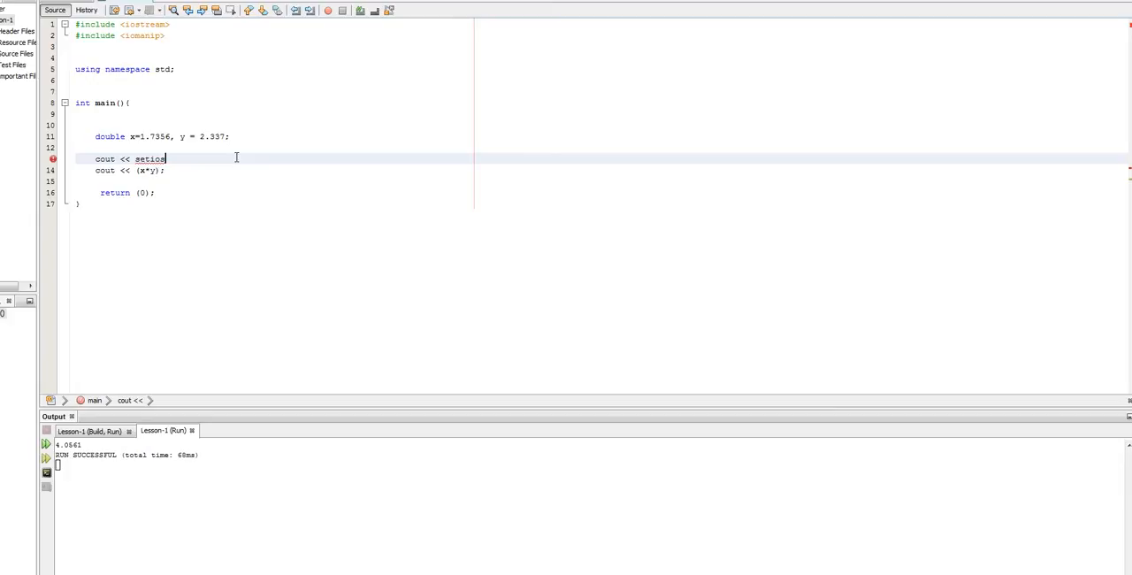
pyautogui.write('flags(')
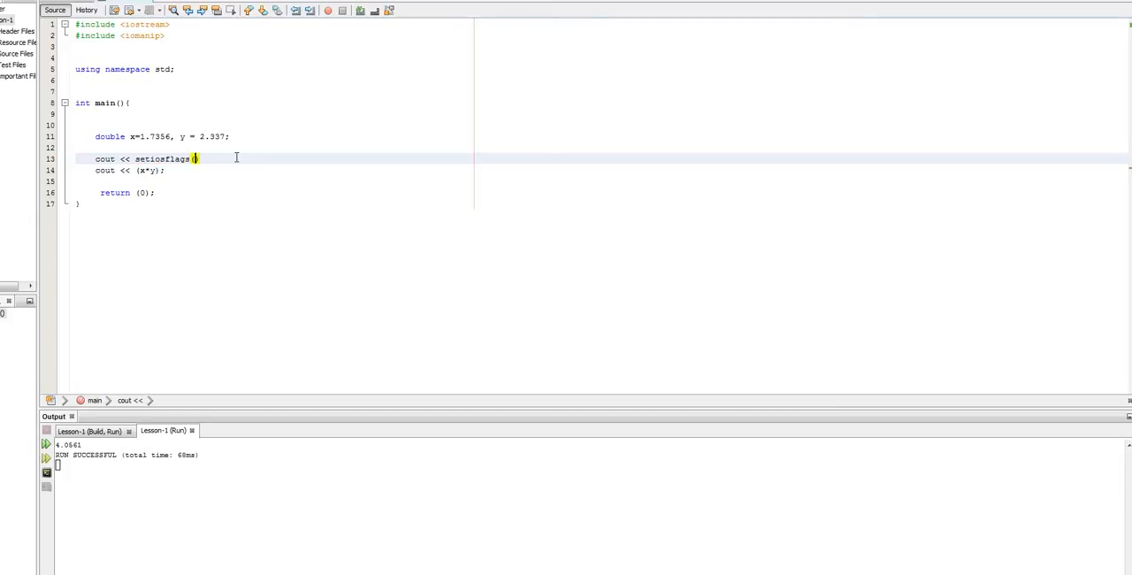
pyautogui.write('()')
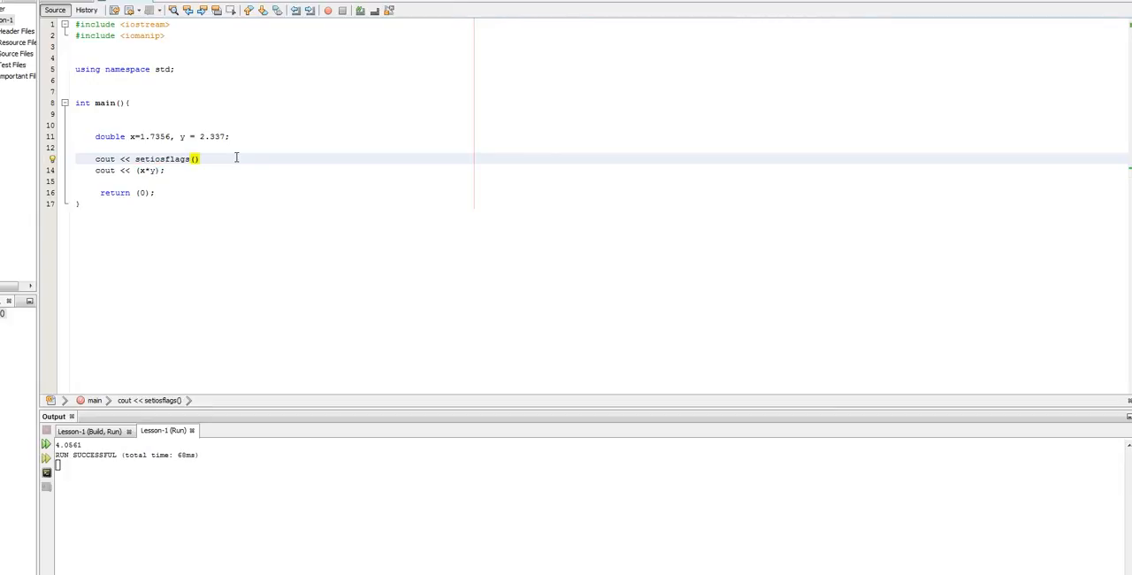
pyautogui.write('ios::')
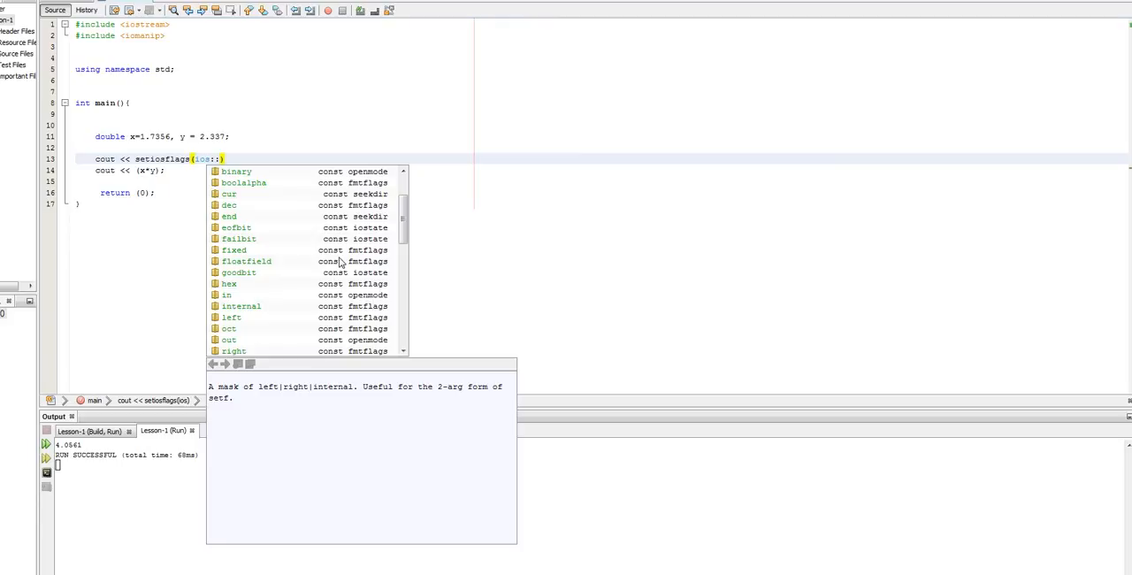
# Step: Complete the call as setiosflags(ios::showpoint); using the showpoint completion
pyautogui.scroll(-3)
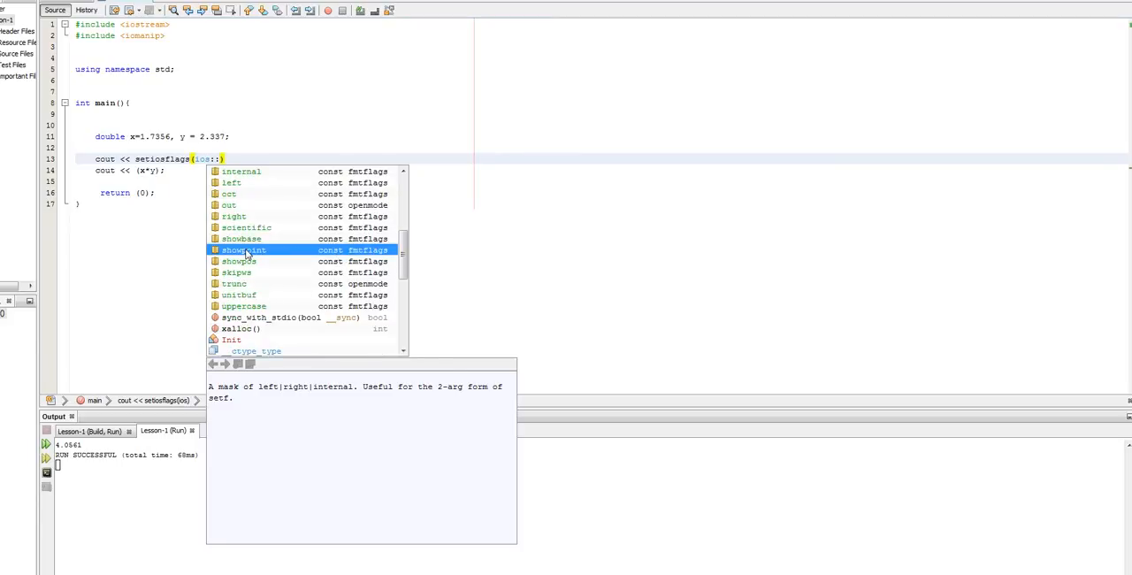
pyautogui.doubleClick(244, 249)
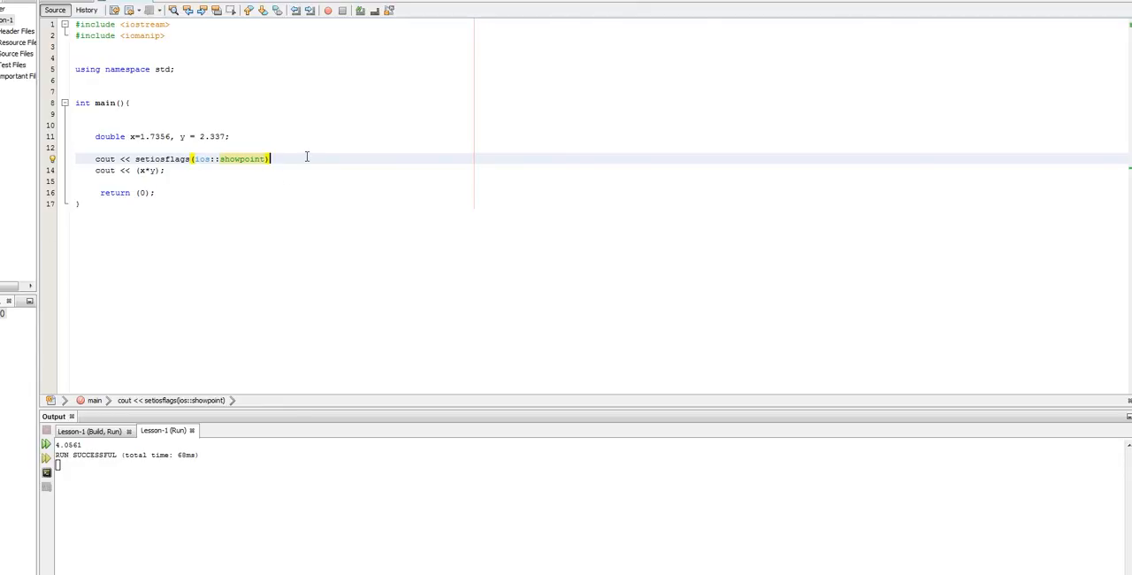
pyautogui.write(';')
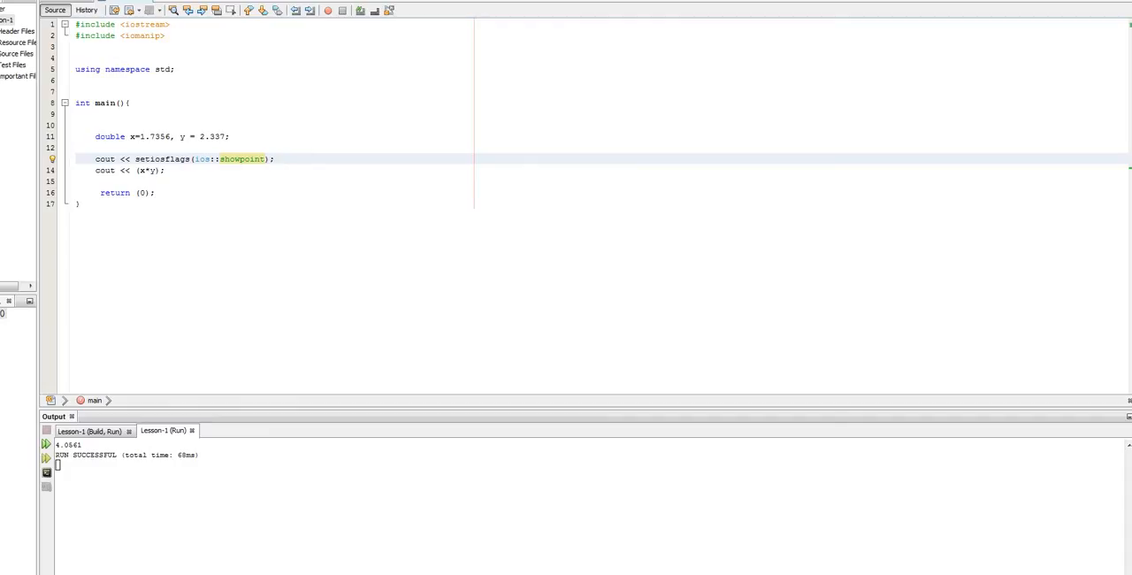
pyautogui.moveTo(306, 234)
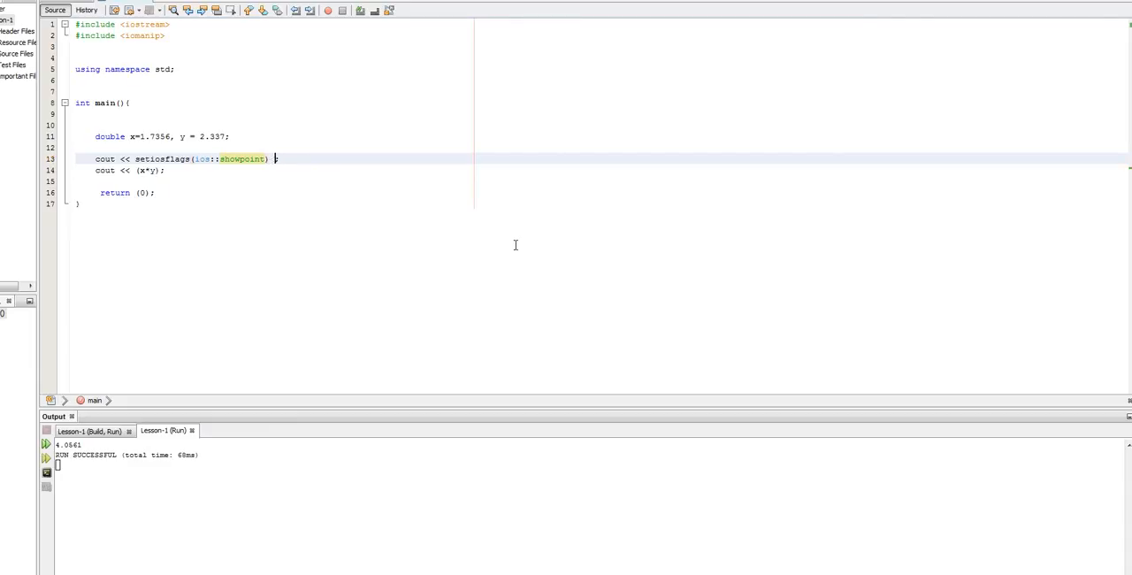
# Step: Append << setprecision(2); to the formatting line
pyautogui.write('<< setpre;')
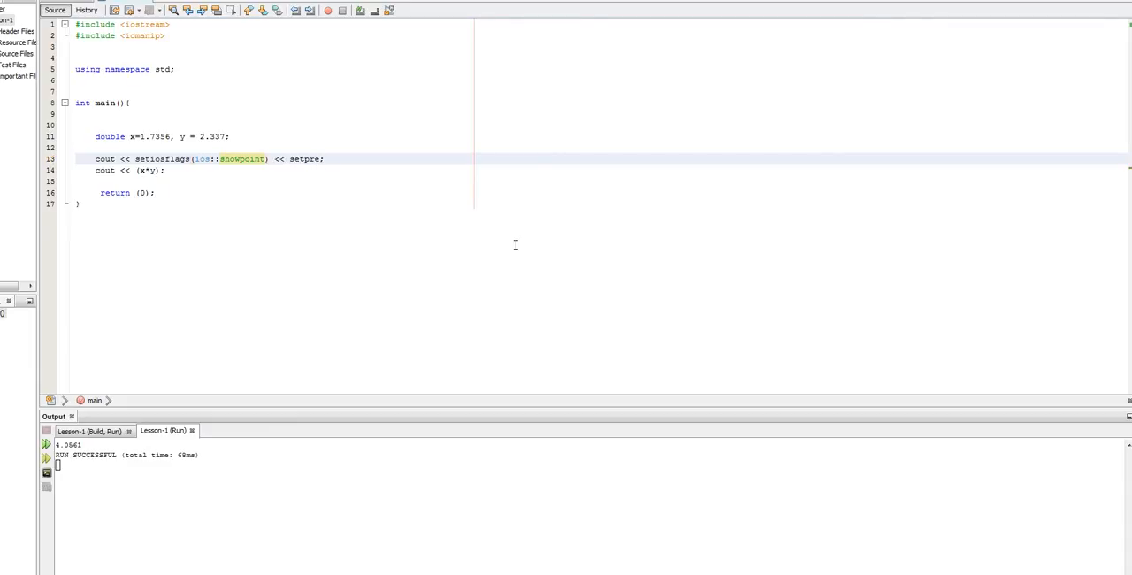
pyautogui.write('cisio')
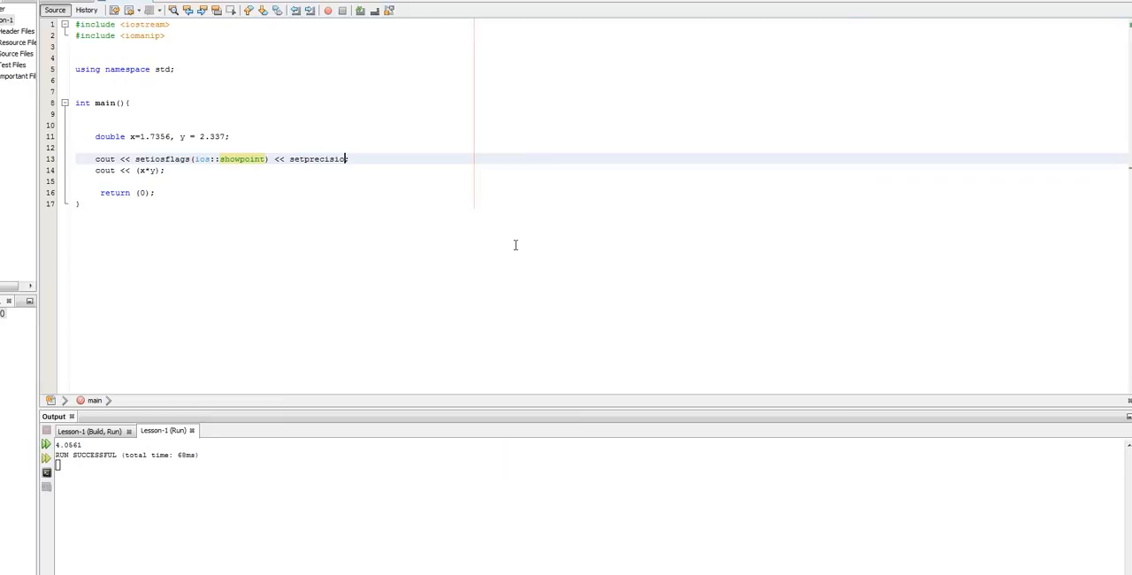
pyautogui.write('();')
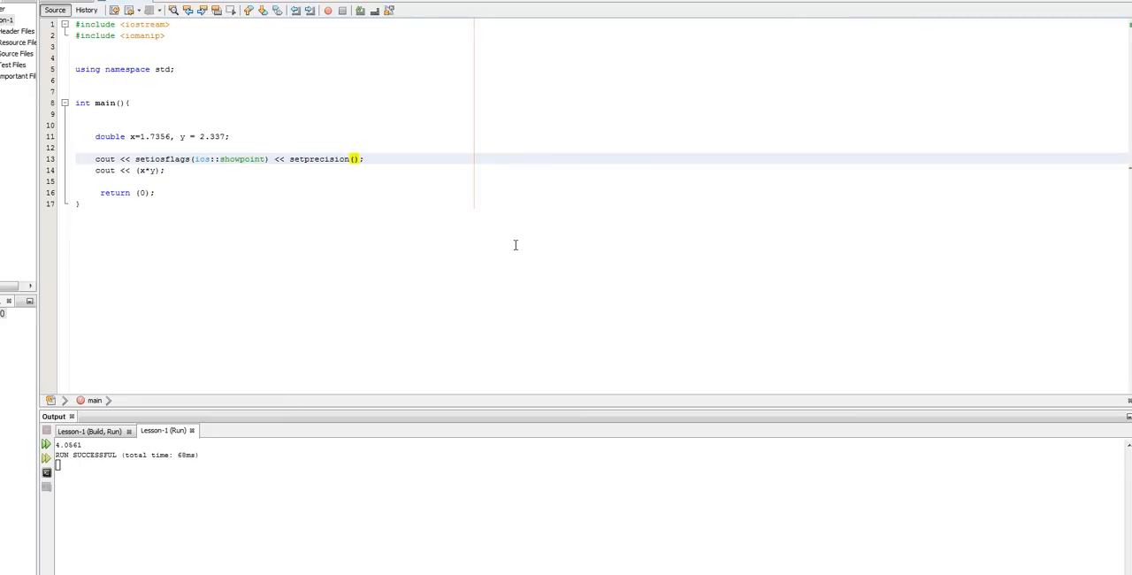
pyautogui.write('2')
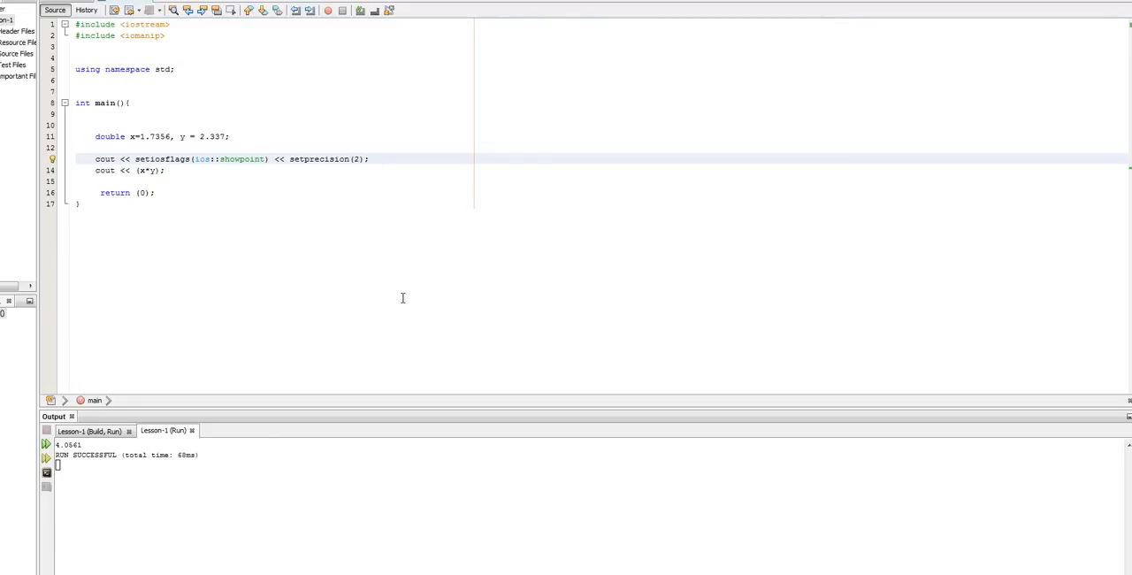
pyautogui.moveTo(400, 296)
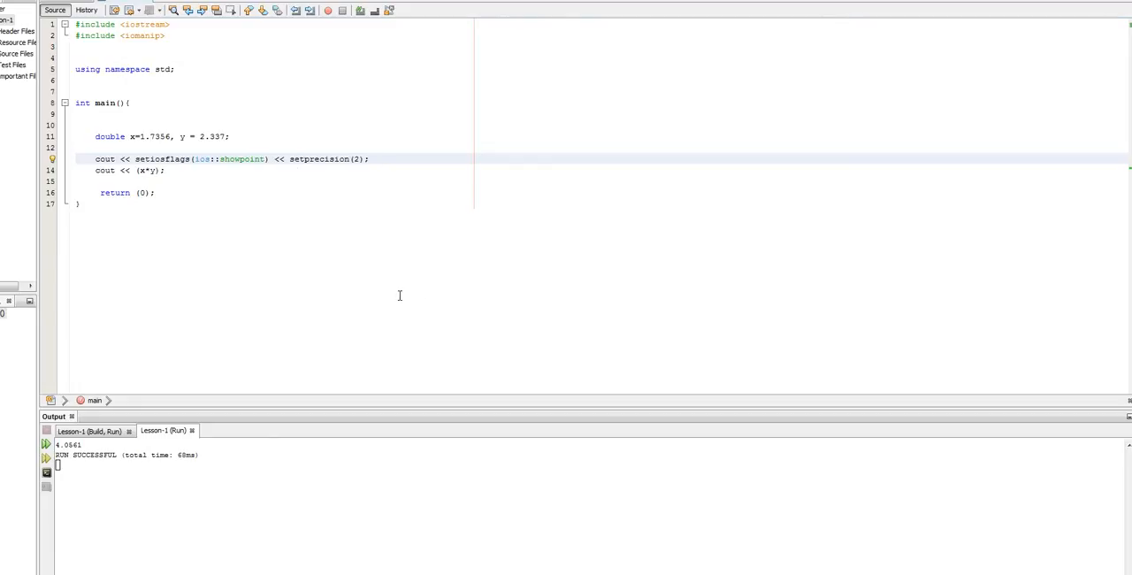
pyautogui.doubleClick(319, 160)
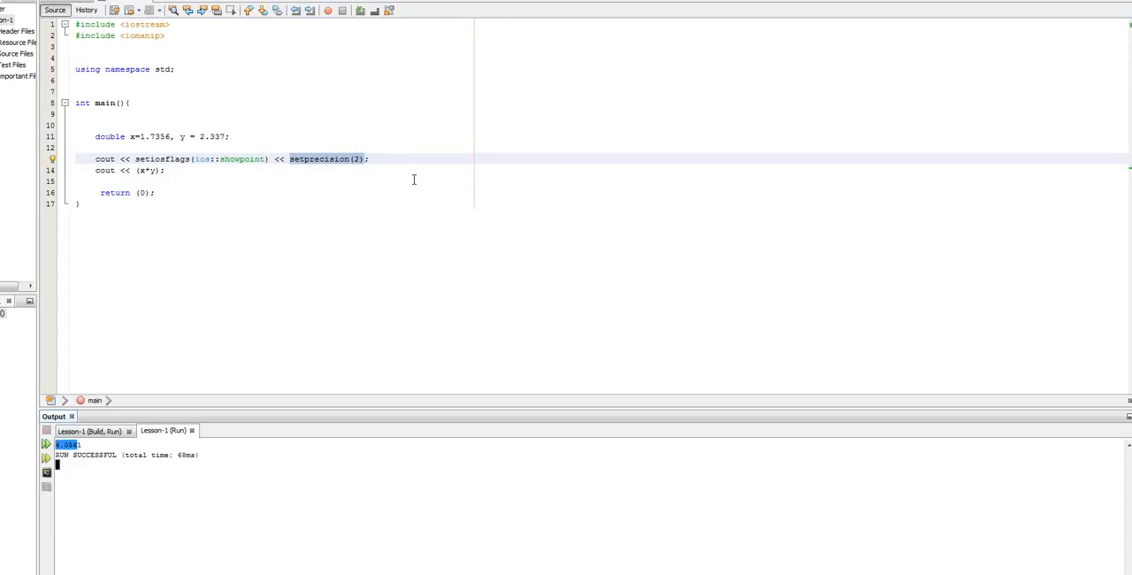
pyautogui.moveTo(262, 403)
pyautogui.write('3')
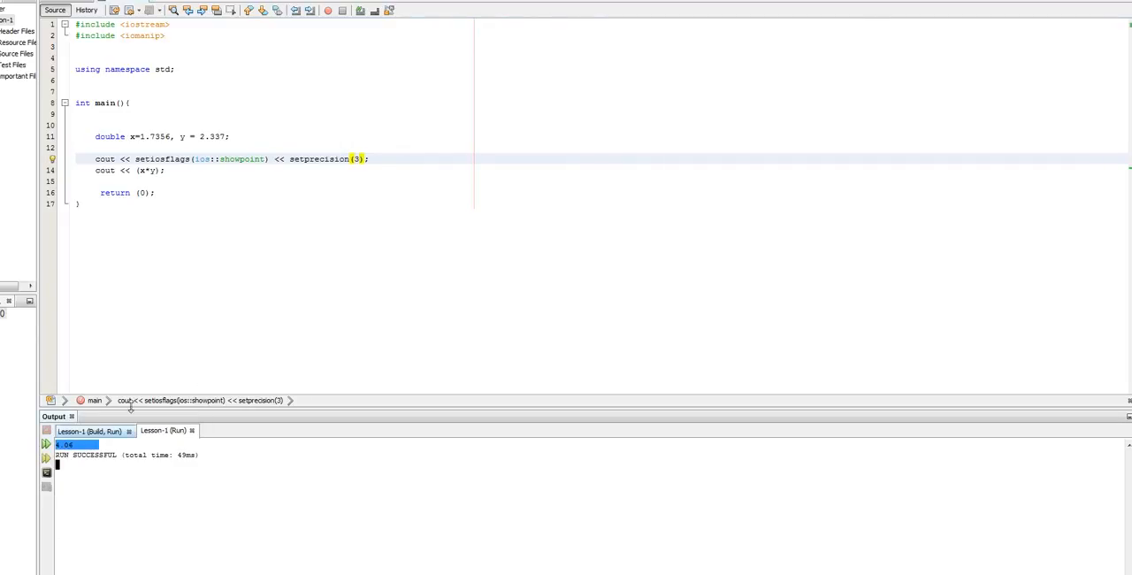
# Step: Reposition the caret after setprecision(3) and onto the next output line
pyautogui.click(372, 159)
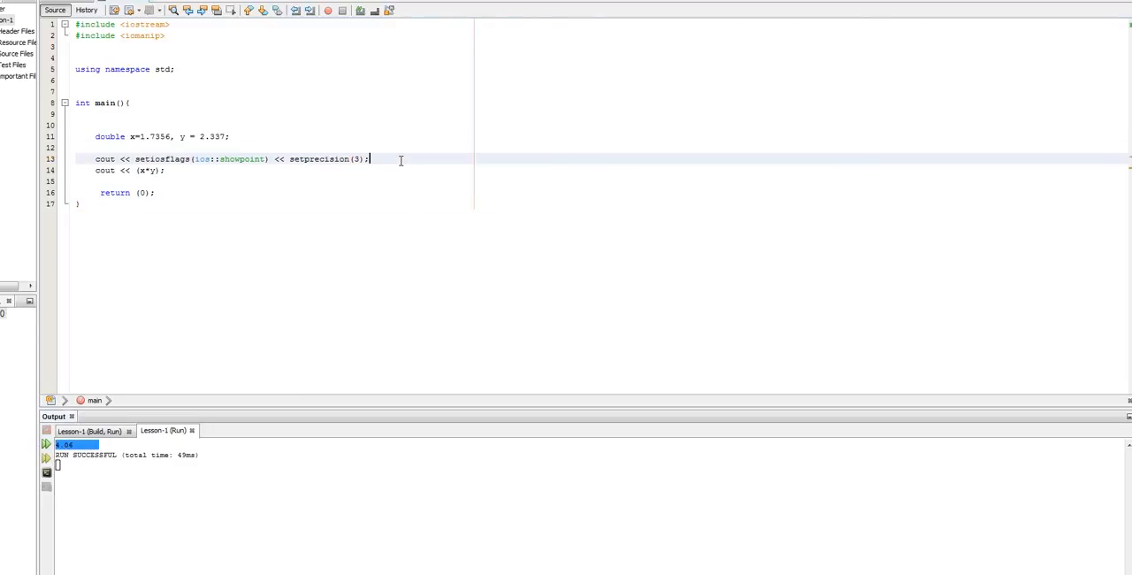
pyautogui.click(140, 170)
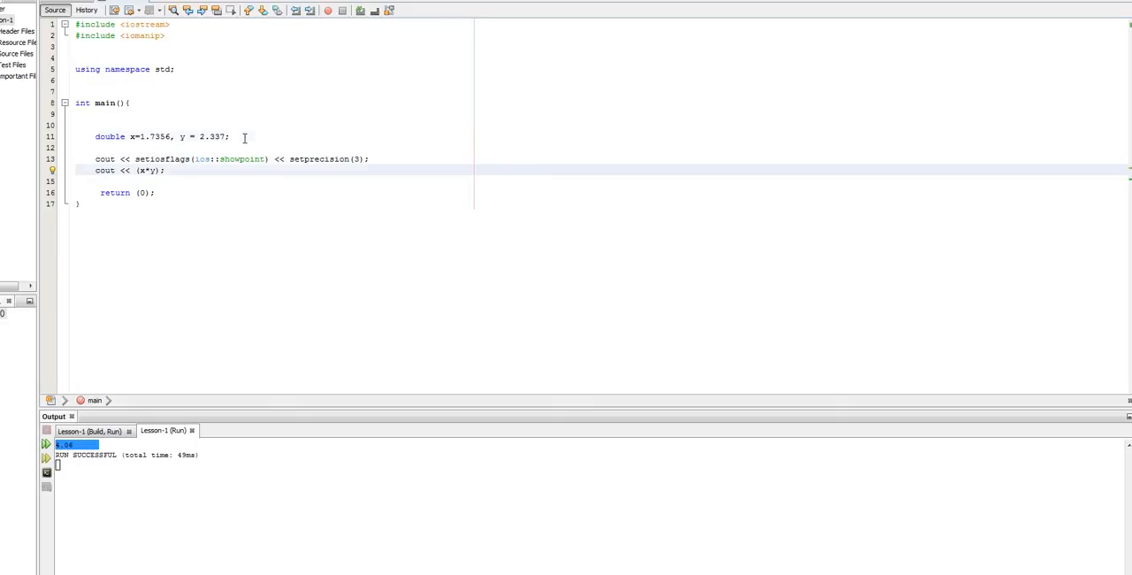
# Step: Extend the declaration with two more doubles, z=2.0 and a=2.0
pyautogui.click(231, 136)
pyautogui.write(', ')
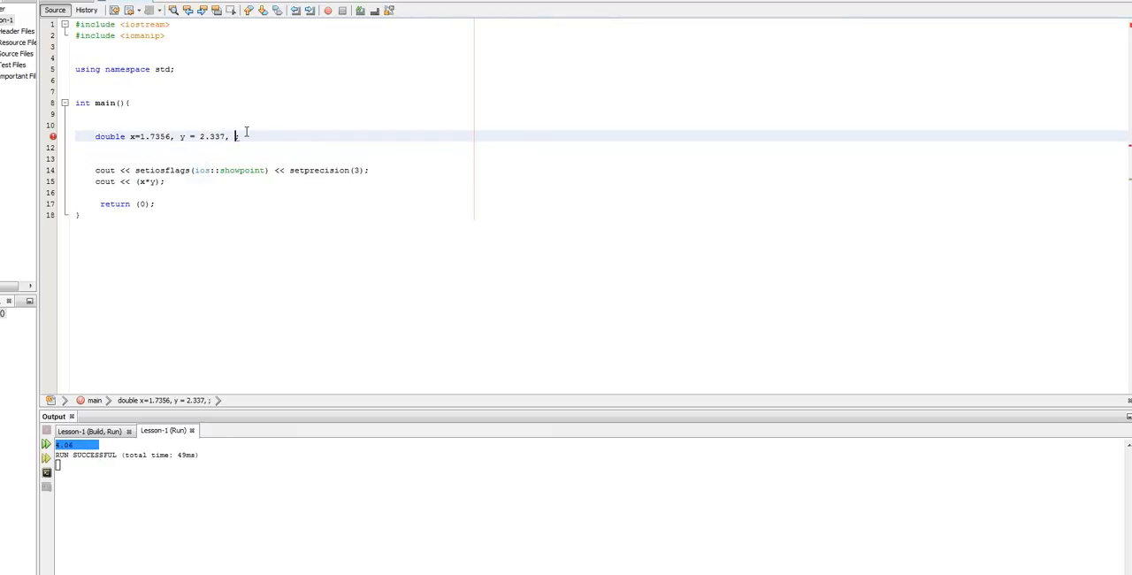
pyautogui.write('z=')
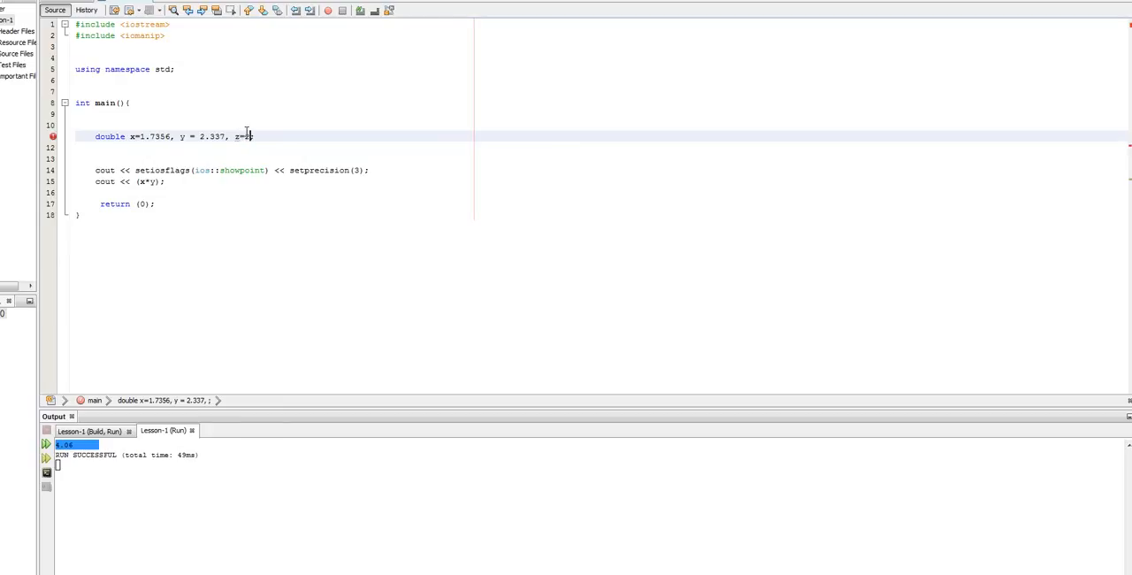
pyautogui.write(', a=')
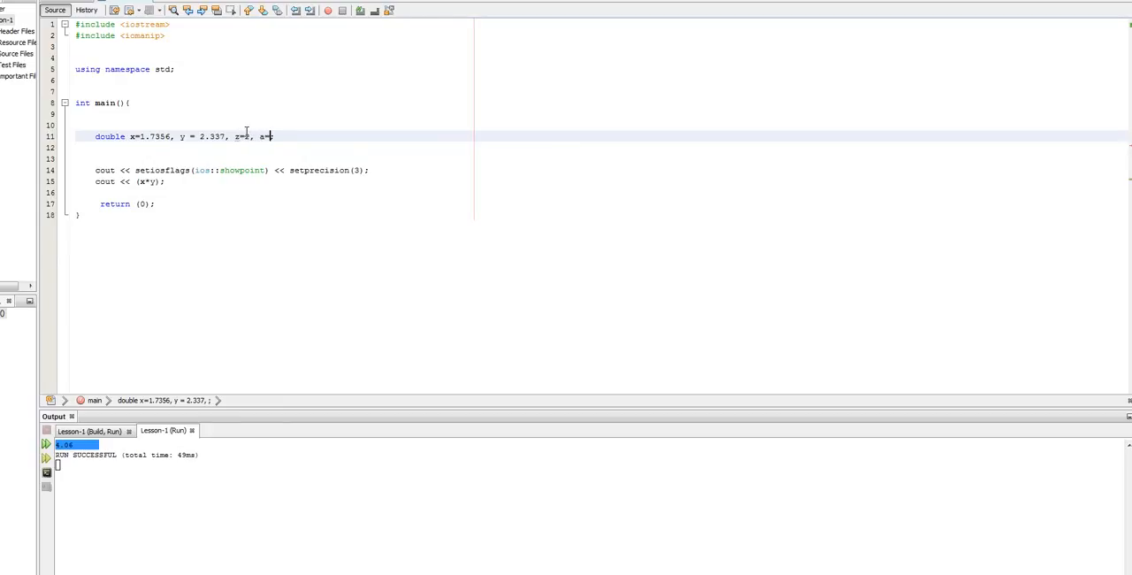
pyautogui.write('2;')
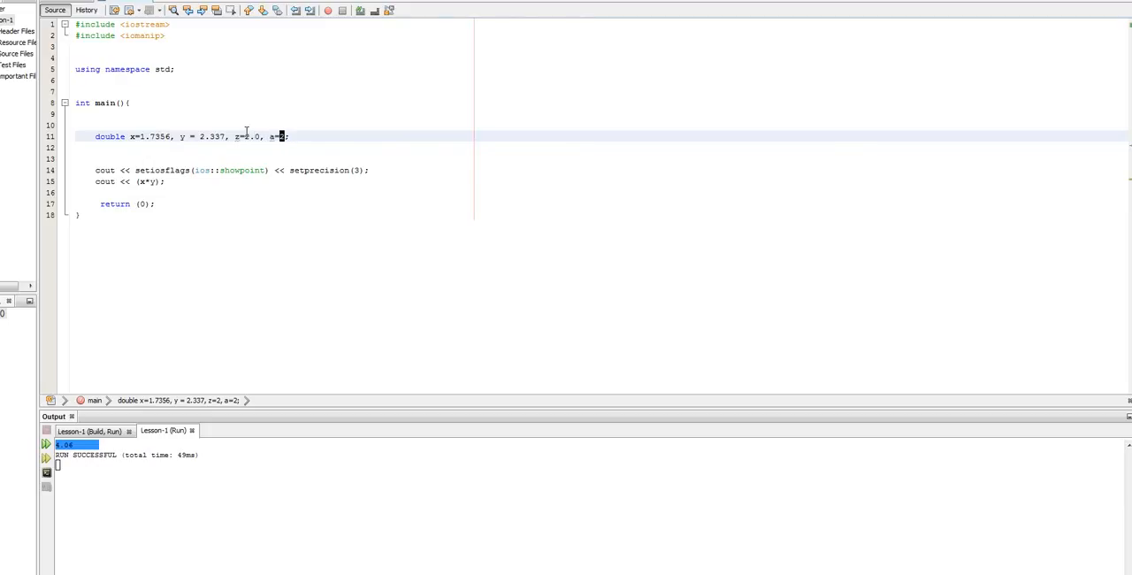
pyautogui.write('.0')
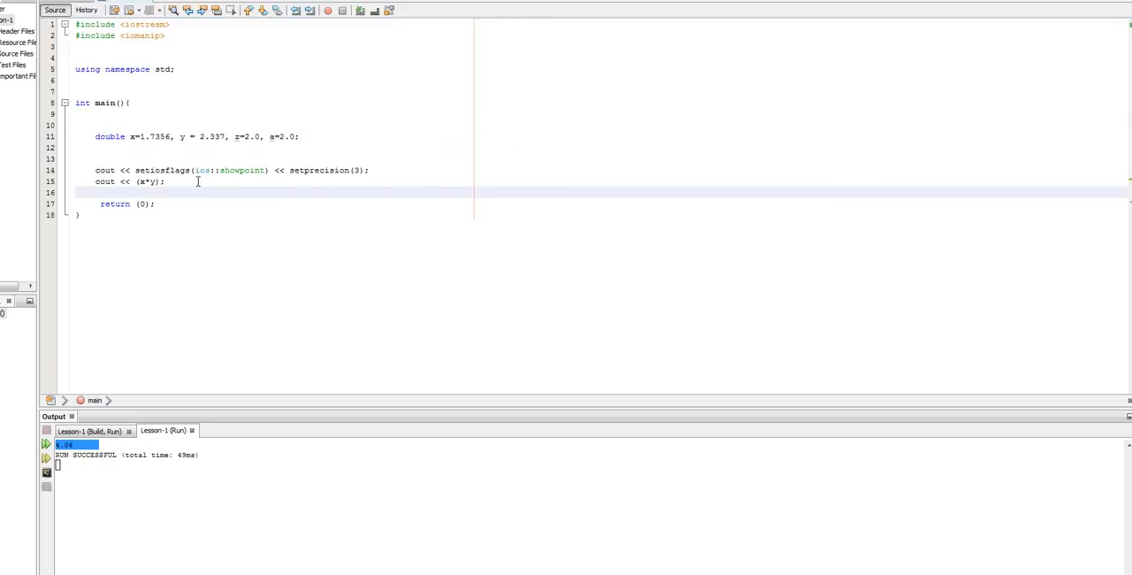
# Step: Write the line cout << endl << a*z; to print the second product
pyautogui.write('<<')
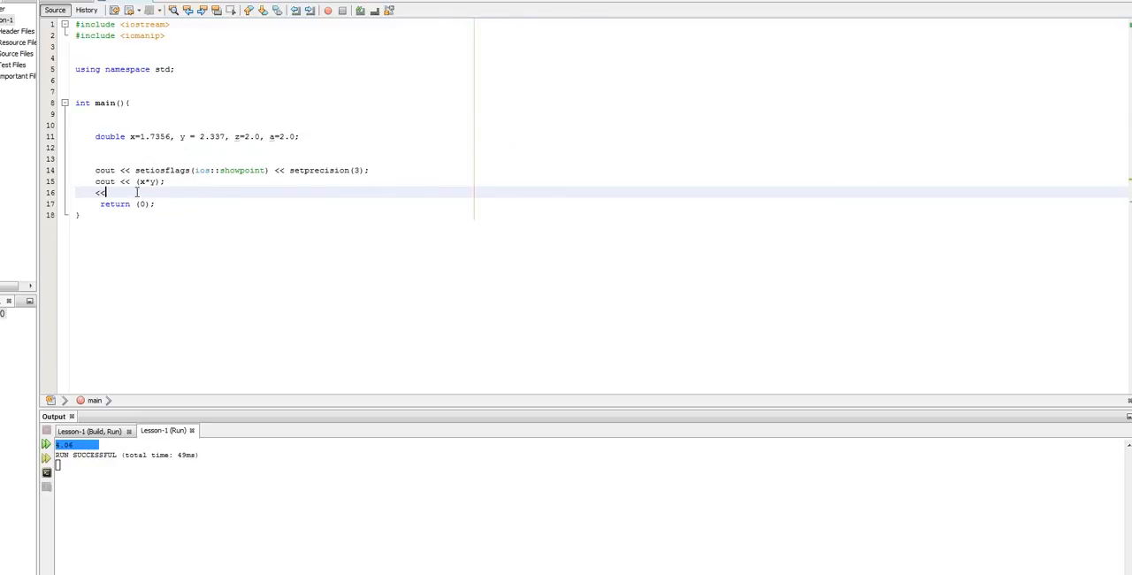
pyautogui.write('<')
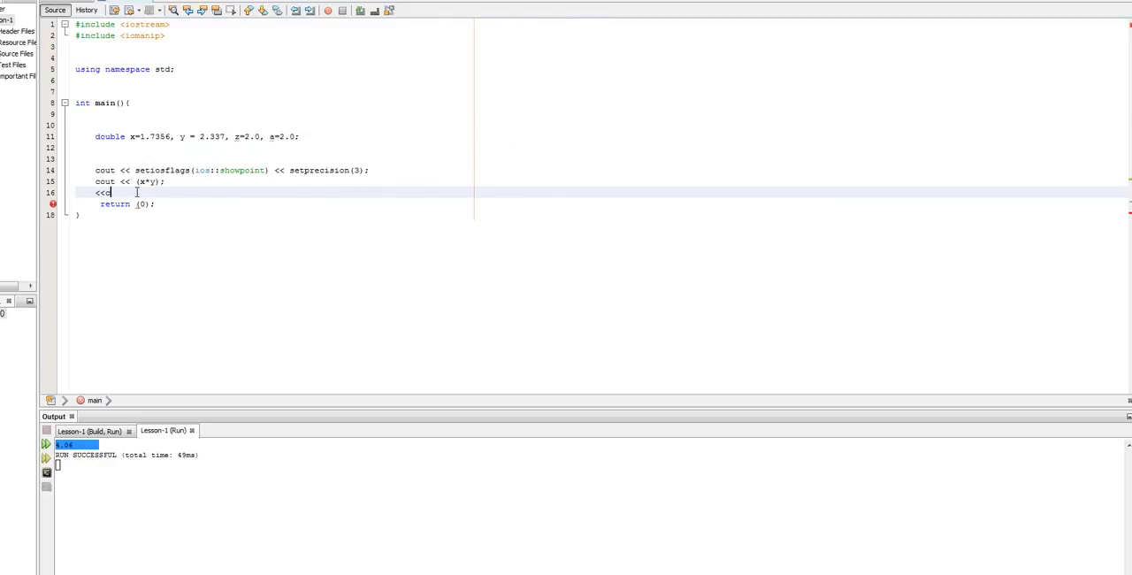
pyautogui.write('cout')
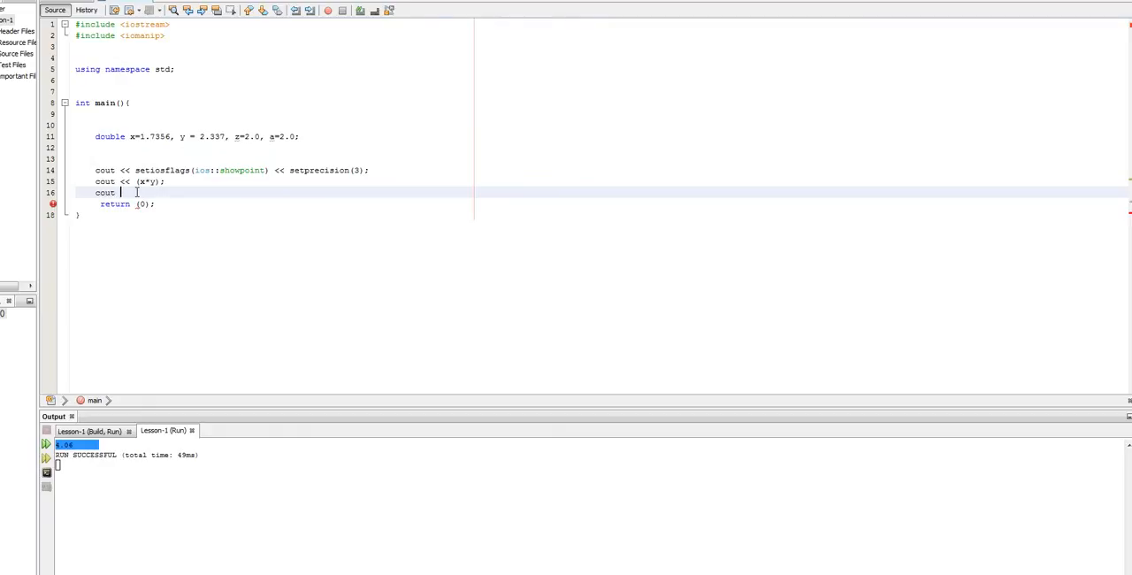
pyautogui.write('en')
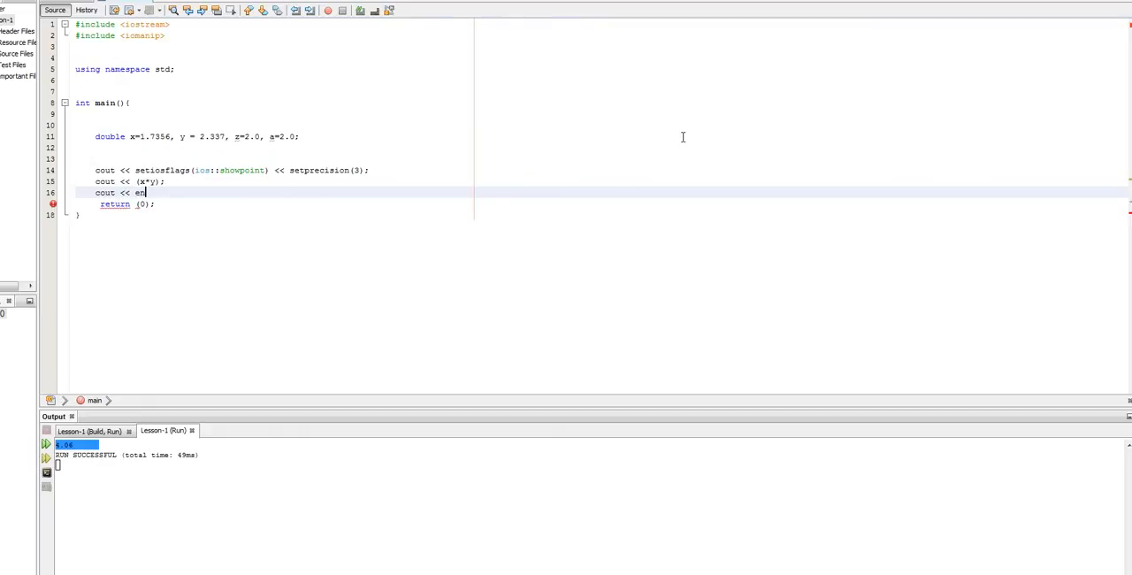
pyautogui.write('dl; <<')
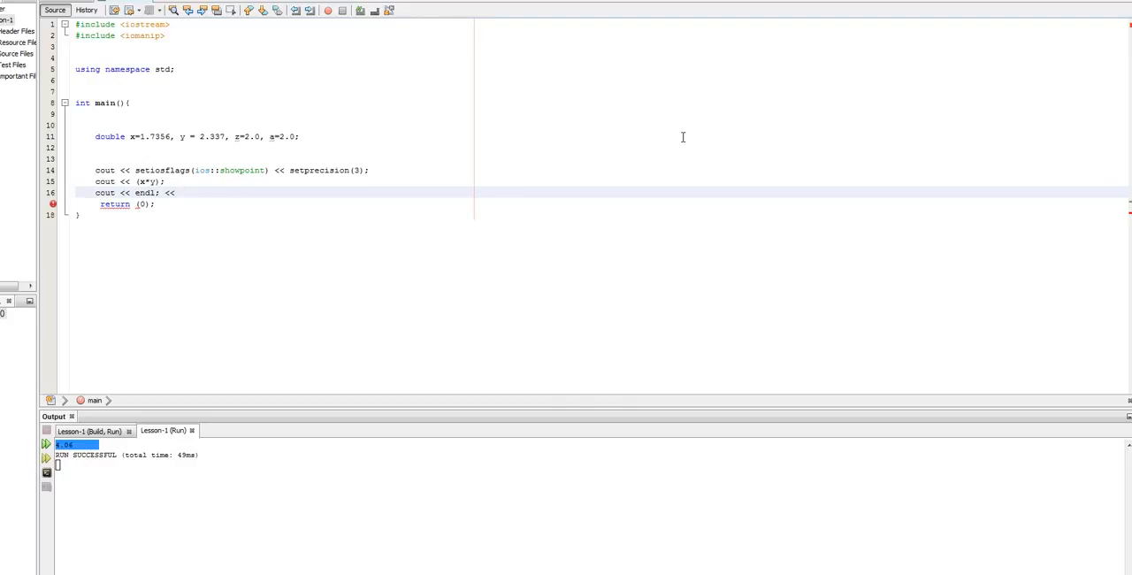
pyautogui.write('a*z')
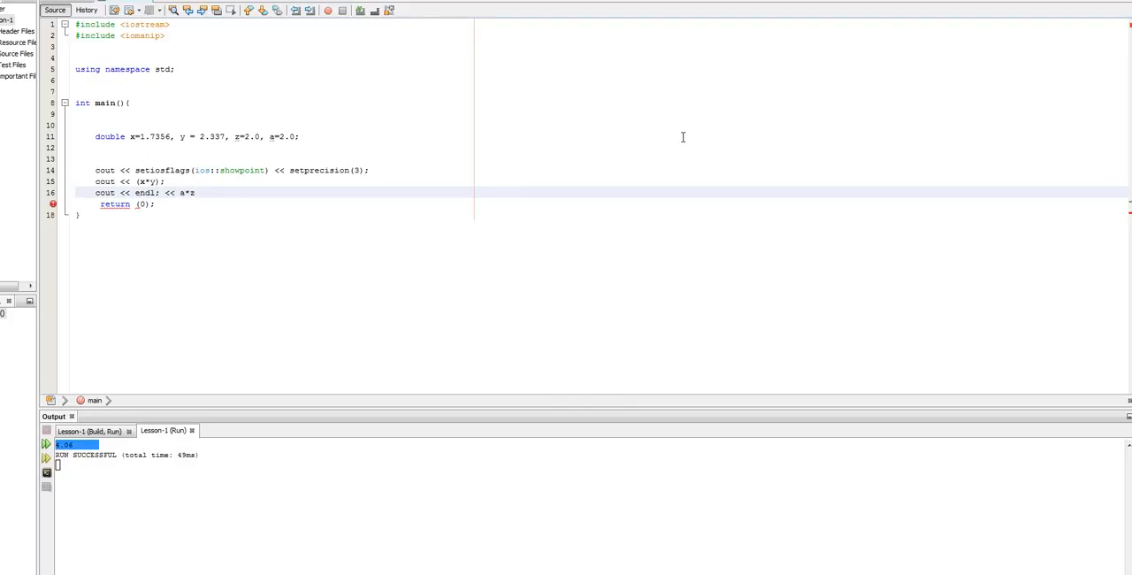
pyautogui.write(';')
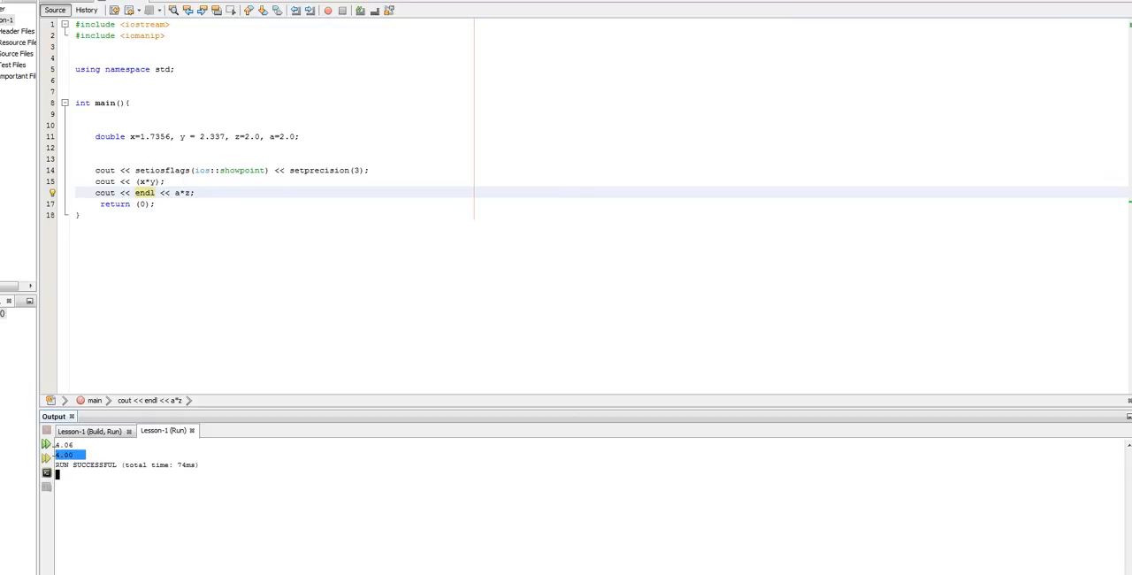
pyautogui.moveTo(258, 169)
pyautogui.write(' <<')
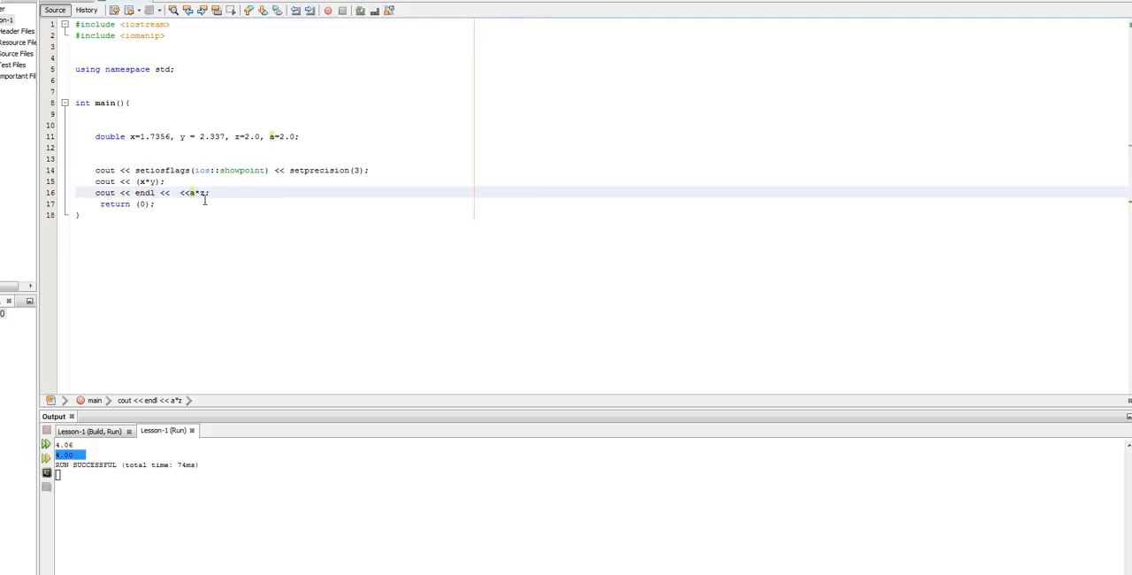
# Step: Insert a setprecision call with argument 0, later 1, before a*z
pyautogui.write('setprecision')
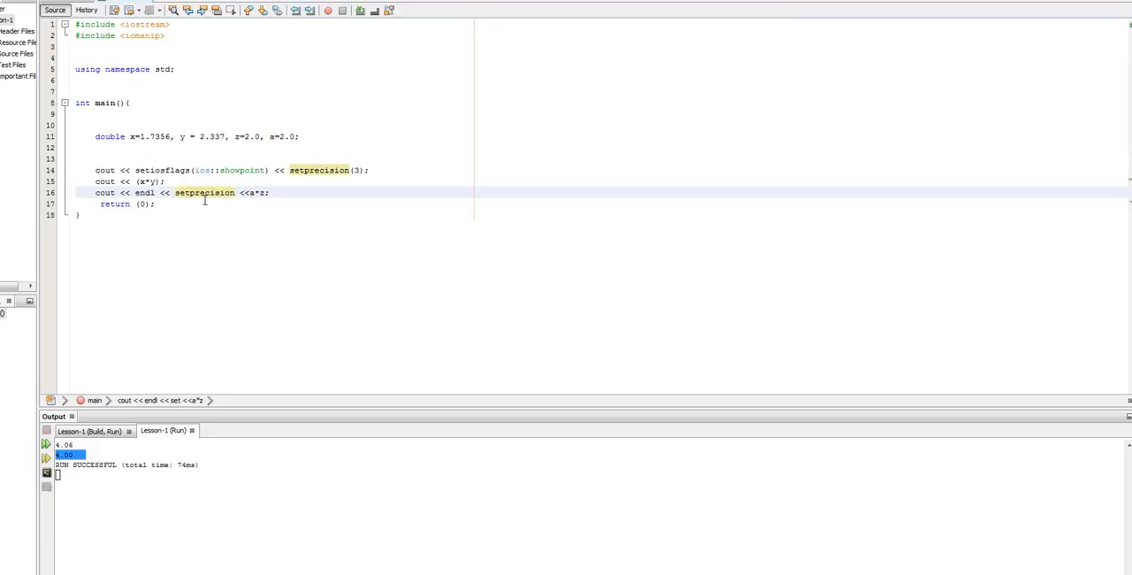
pyautogui.write('(0)')
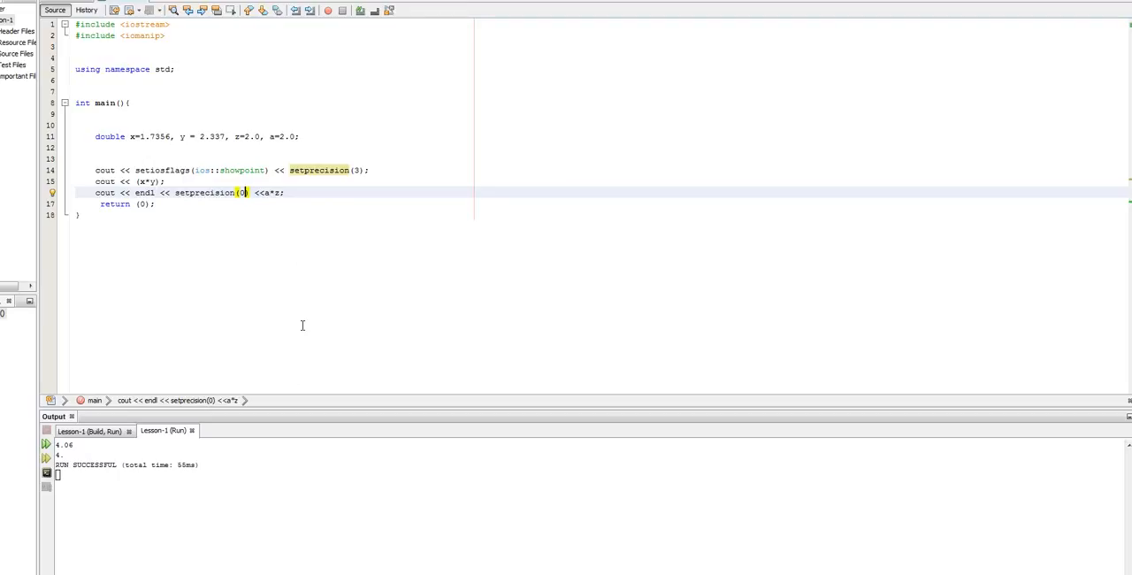
pyautogui.moveTo(293, 412)
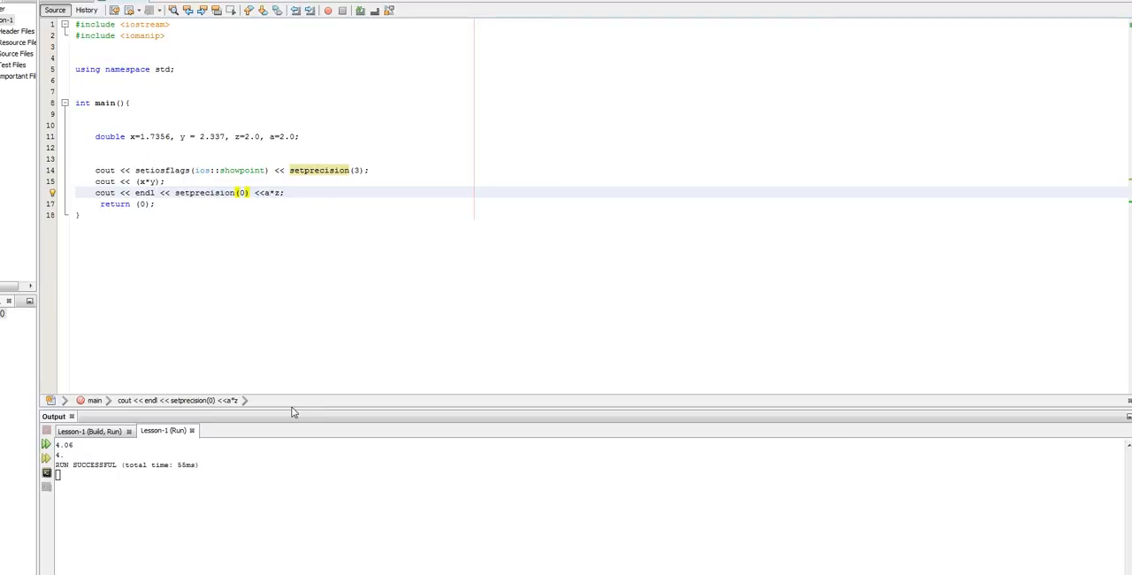
pyautogui.moveTo(322, 286)
pyautogui.write('1')
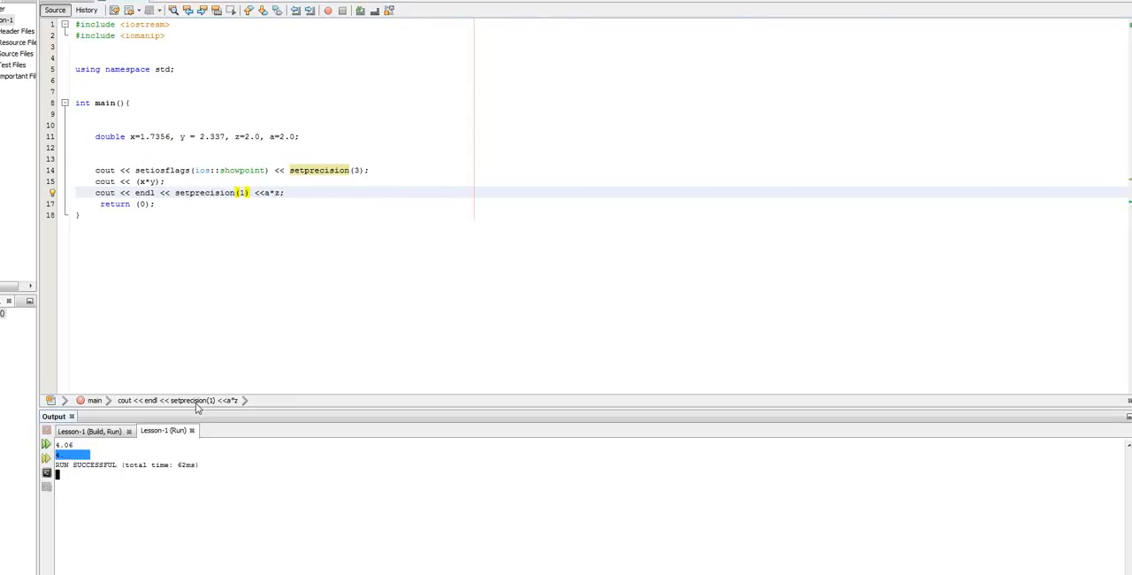
pyautogui.moveTo(251, 371)
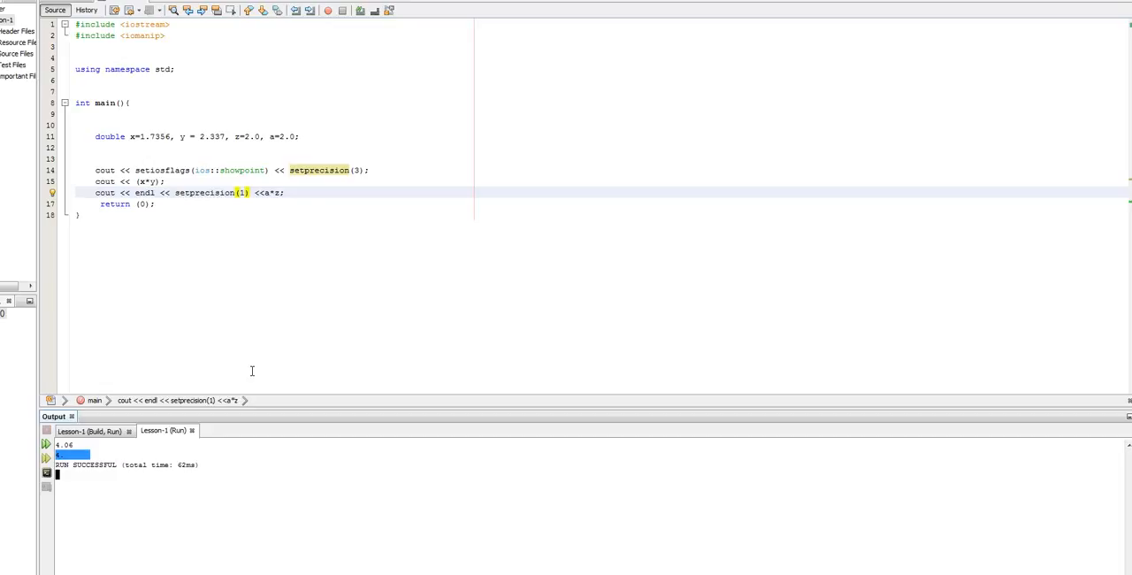
pyautogui.moveTo(292, 140)
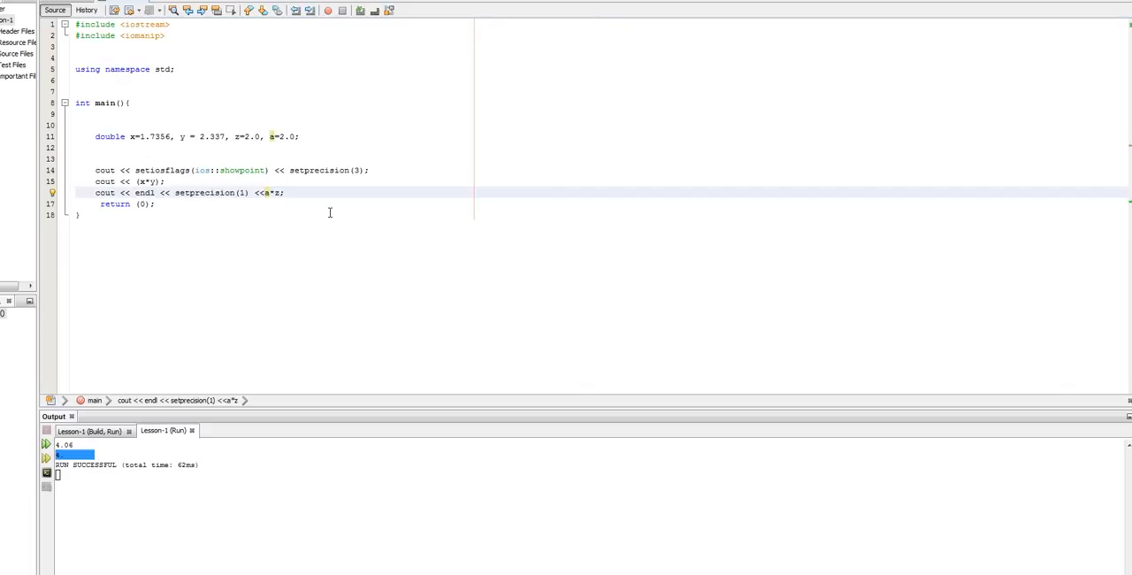
# Step: Cast a*z to int and remove the setprecision(1) call from line 16
pyautogui.write('int(')
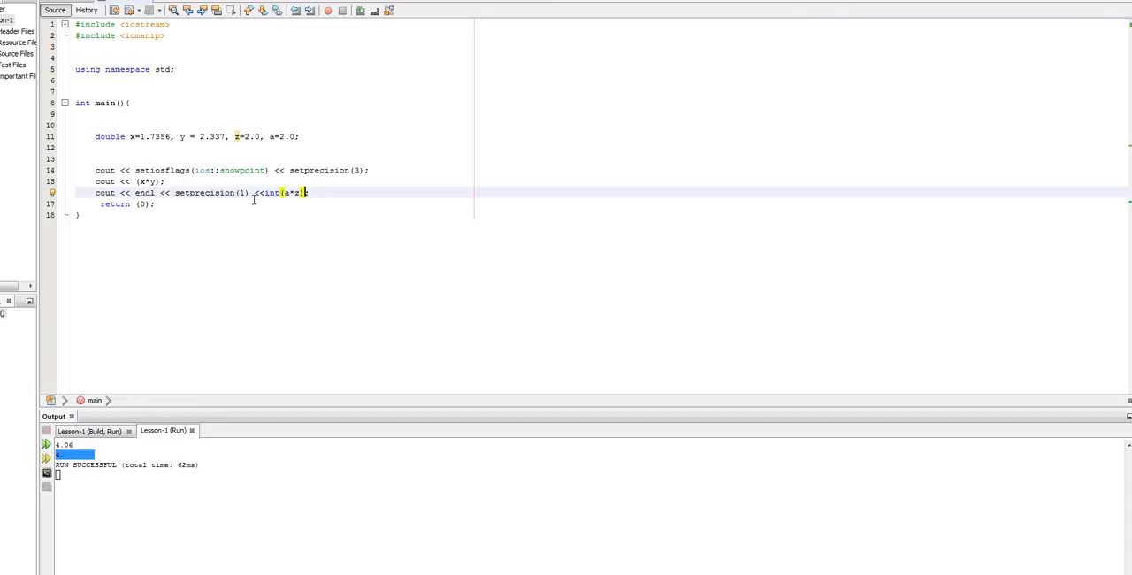
pyautogui.moveTo(281, 191)
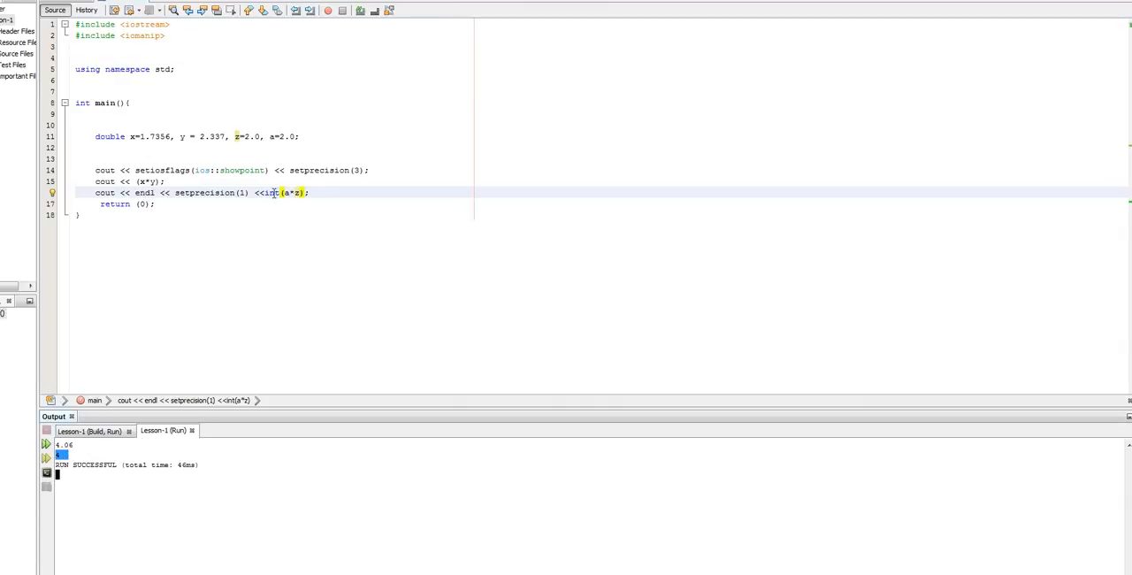
pyautogui.doubleClick(204, 193)
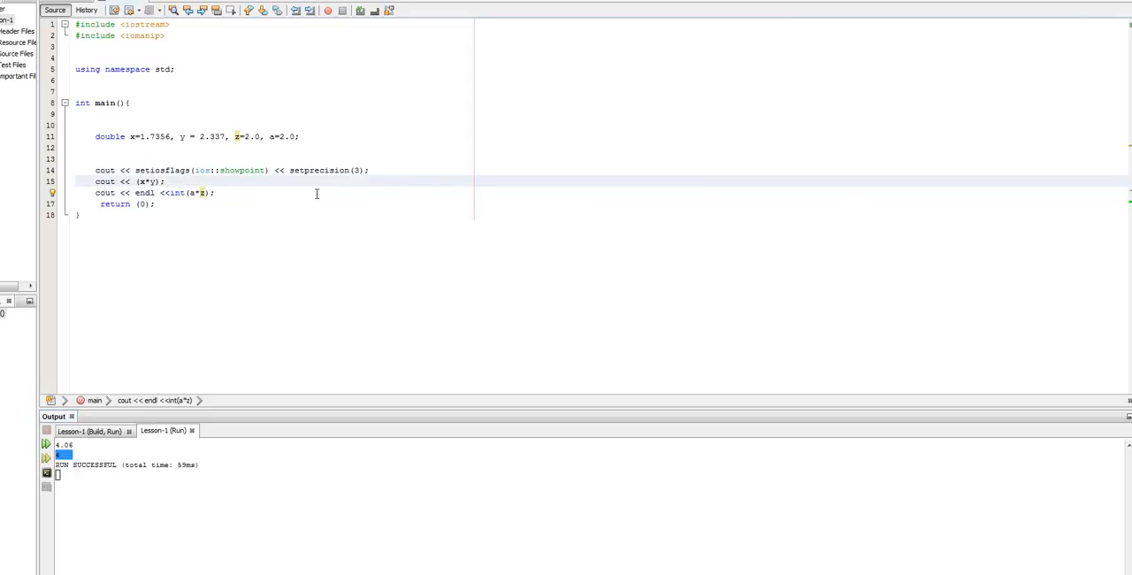
pyautogui.click(214, 193)
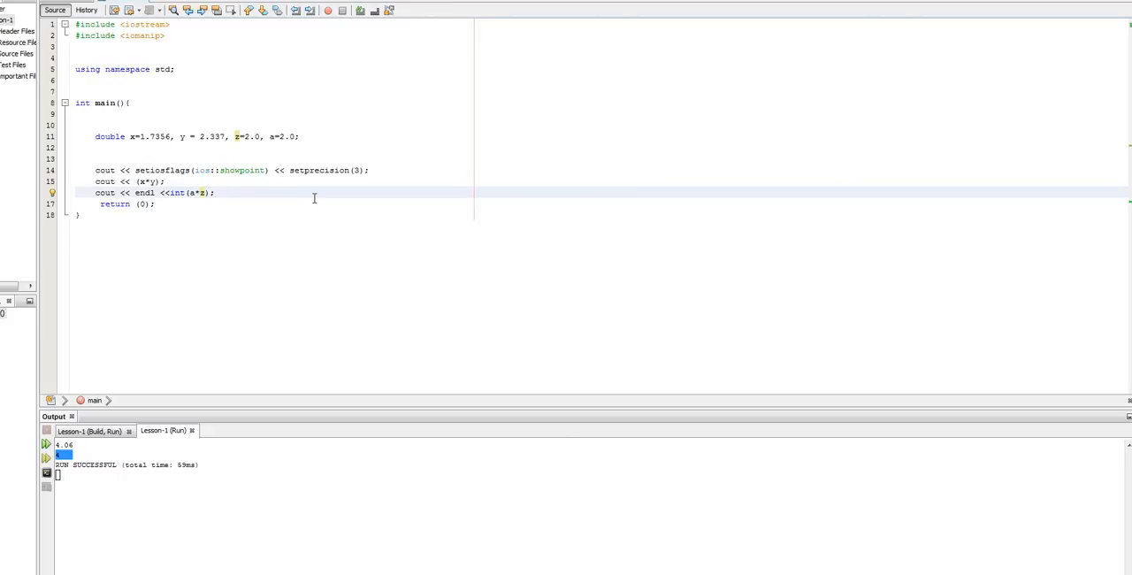
pyautogui.click(214, 191)
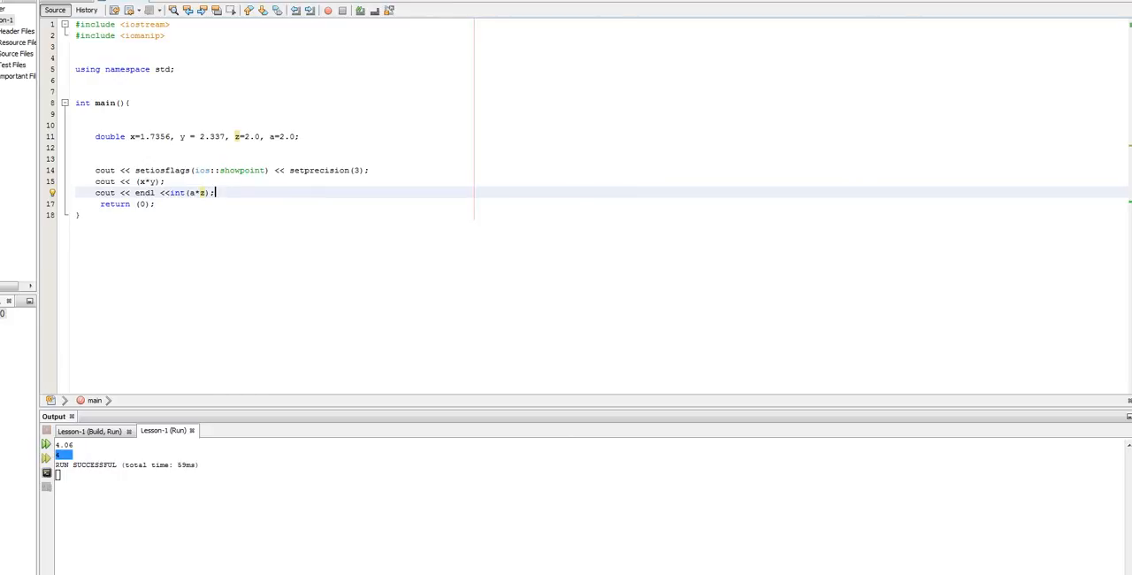
pyautogui.moveTo(289, 267)
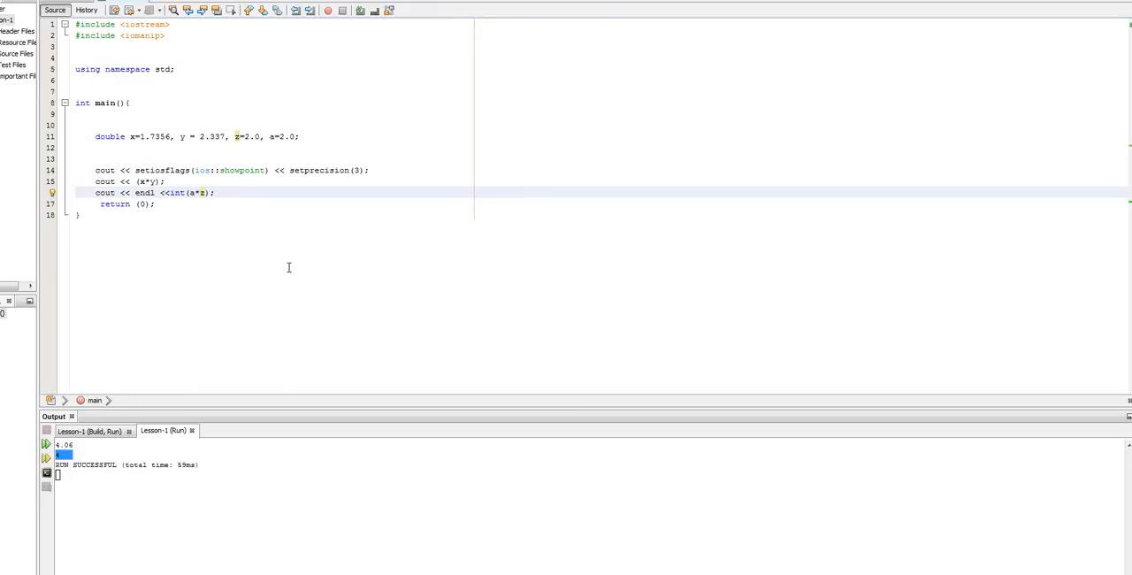
pyautogui.click(212, 193)
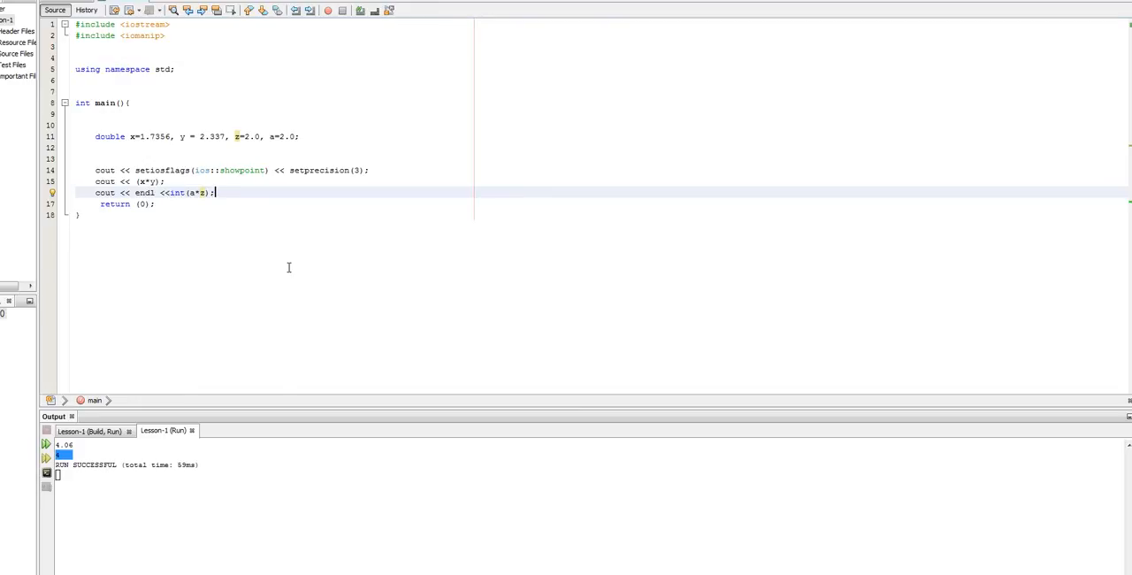